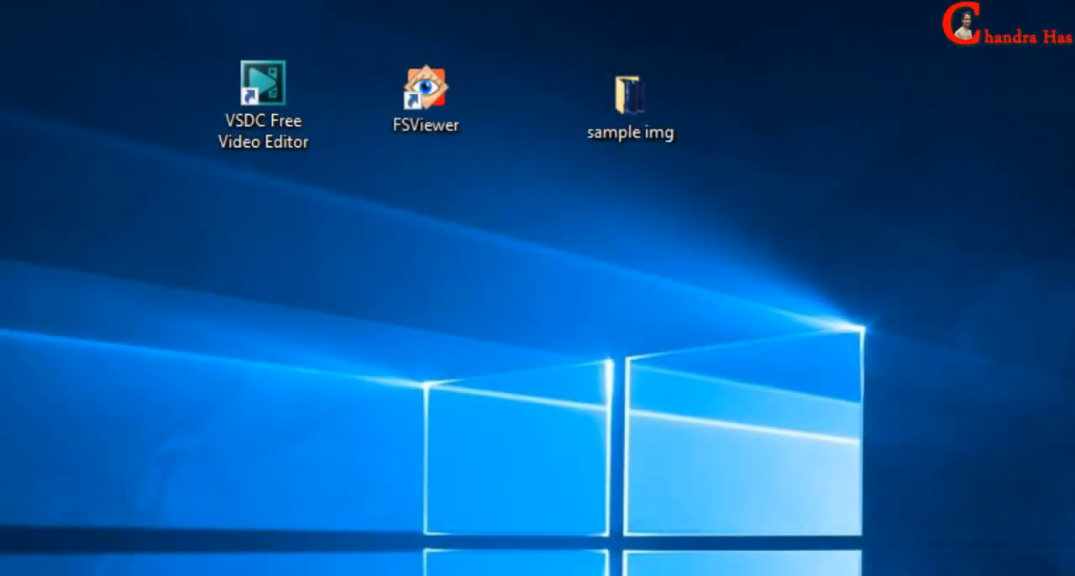
pyautogui.moveTo(281, 468)
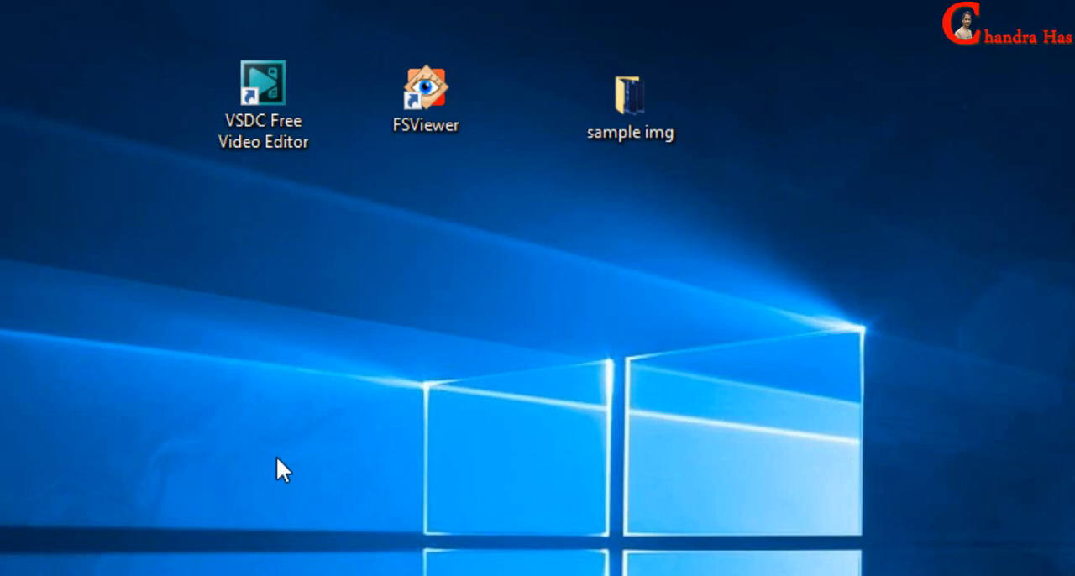
pyautogui.moveTo(644, 143)
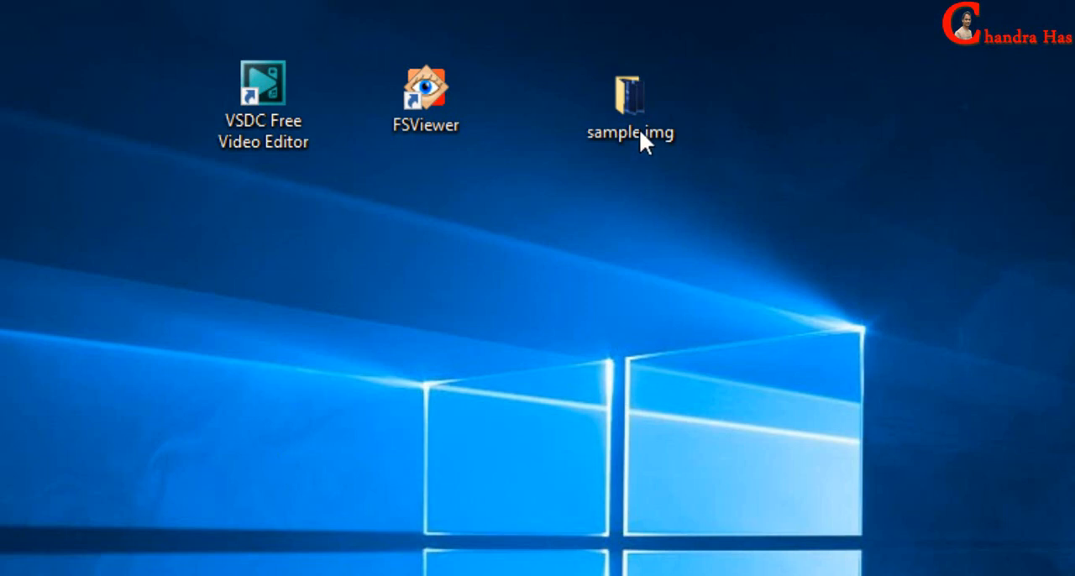
pyautogui.moveTo(630, 105)
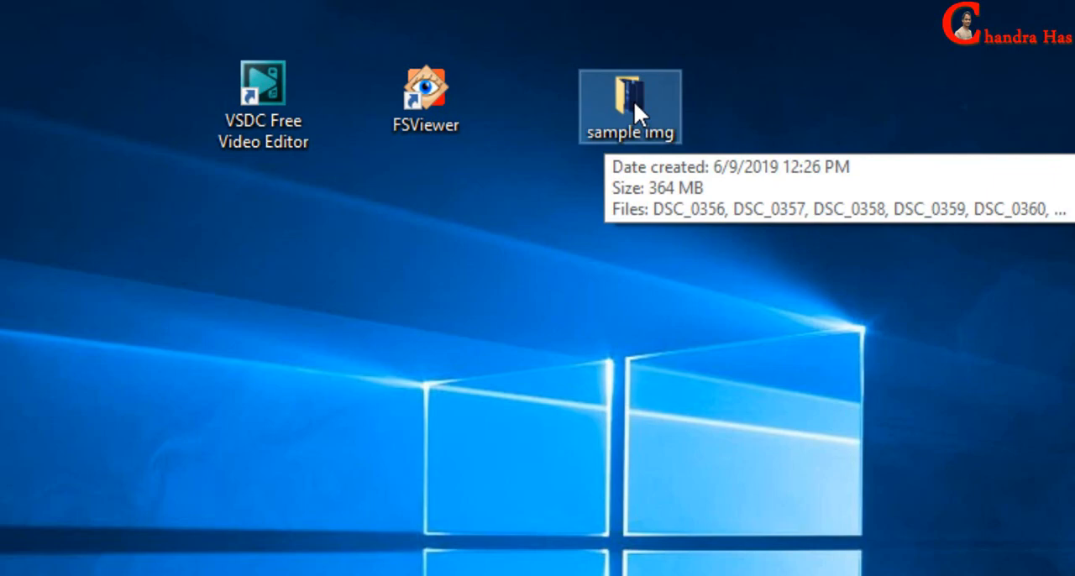
# Open the sample img folder and select the first photo, DSC_0356
pyautogui.doubleClick(629, 93)
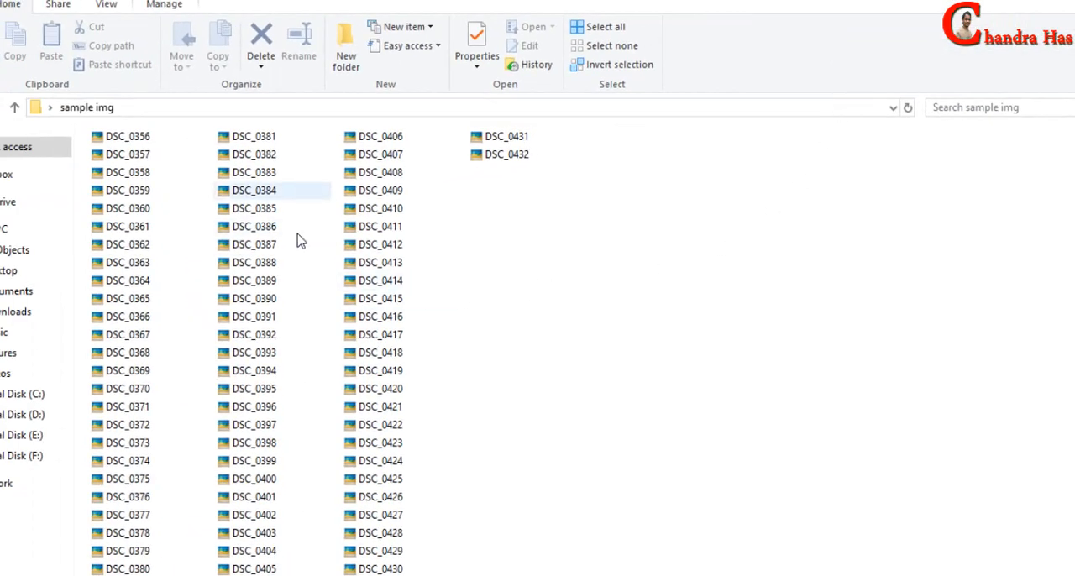
pyautogui.click(127, 154)
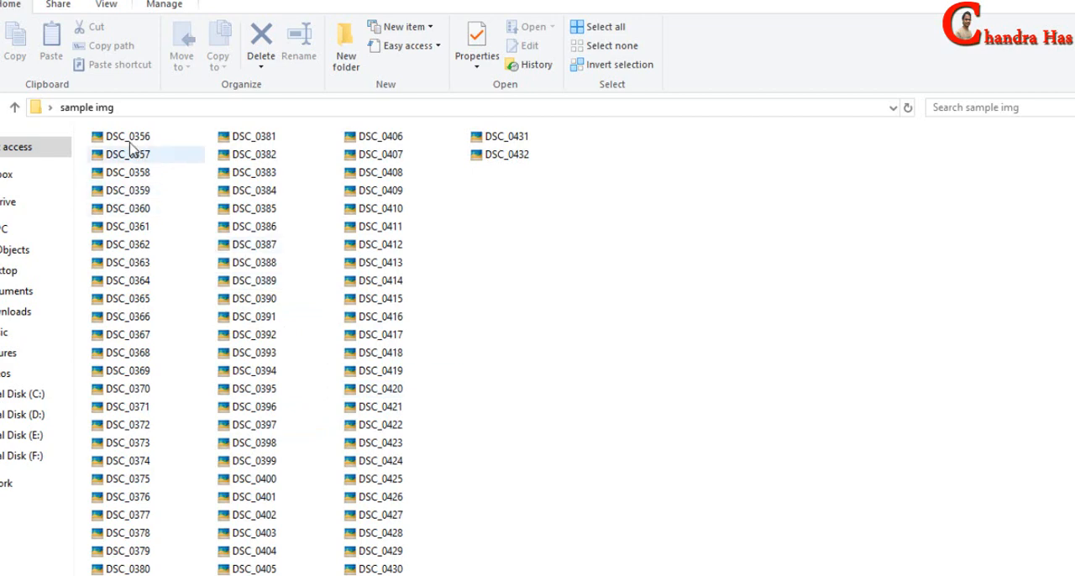
pyautogui.click(126, 136)
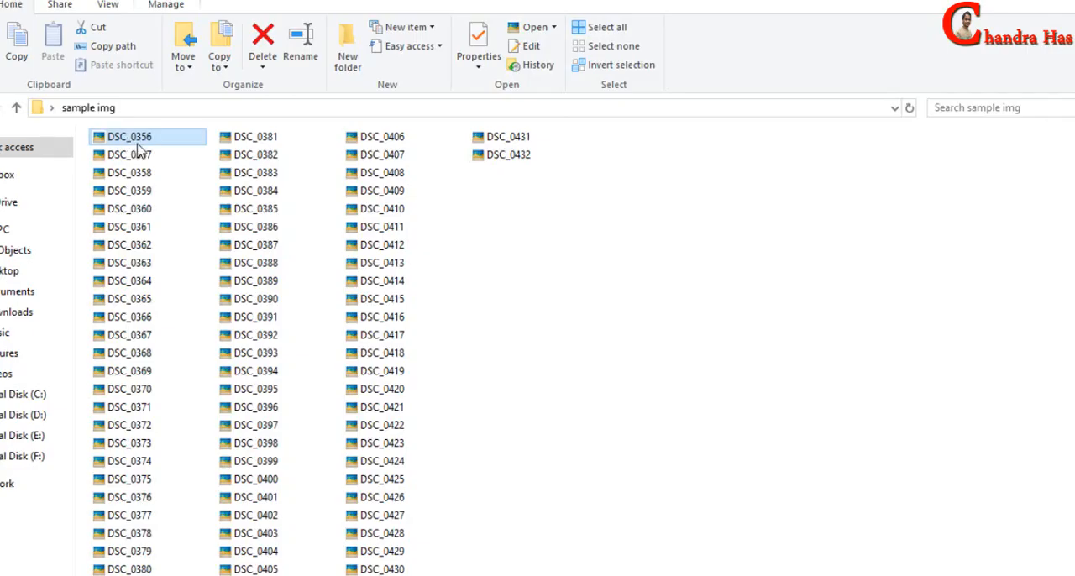
pyautogui.click(380, 317)
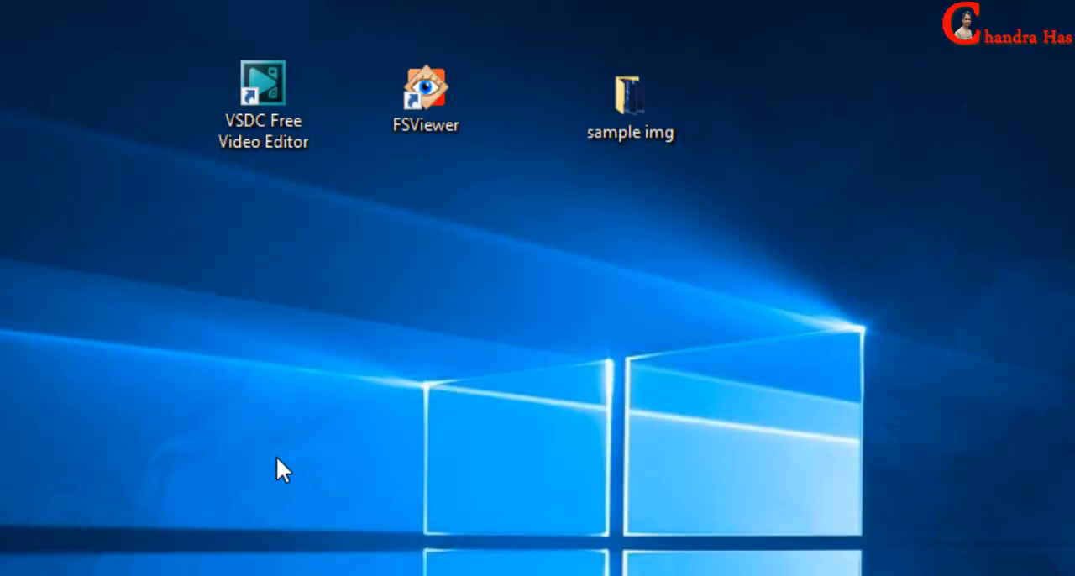
pyautogui.moveTo(283, 476)
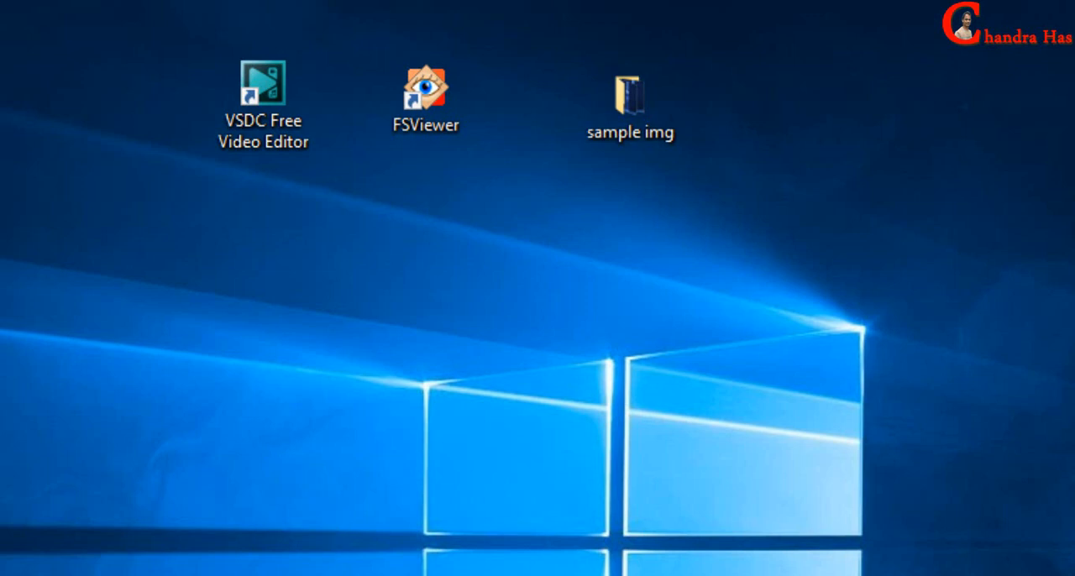
# Launch FastStone Image Viewer and bring up the Batch Convert / Rename dialog
pyautogui.click(425, 92)
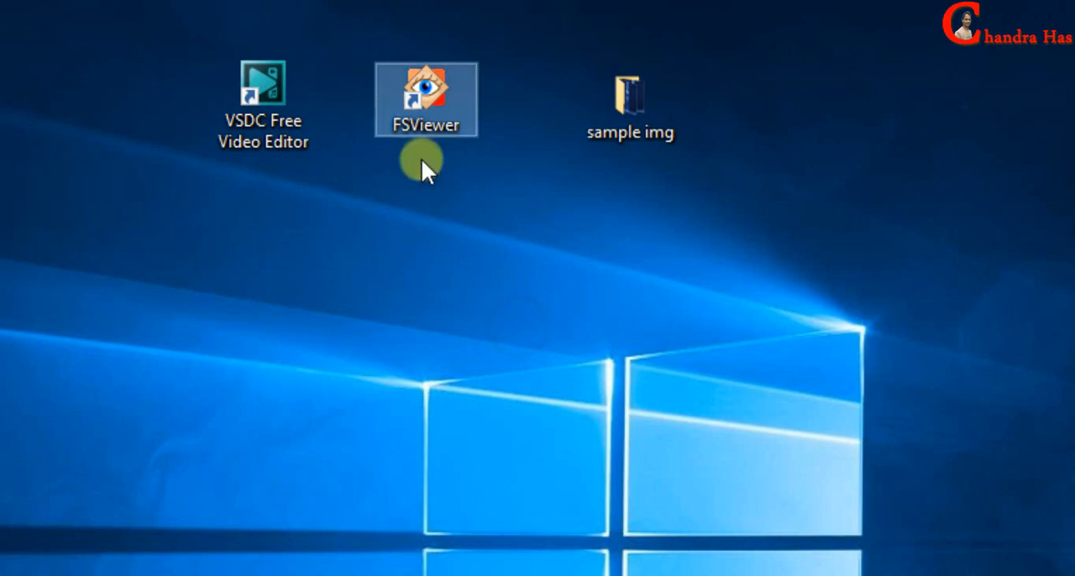
pyautogui.doubleClick(424, 99)
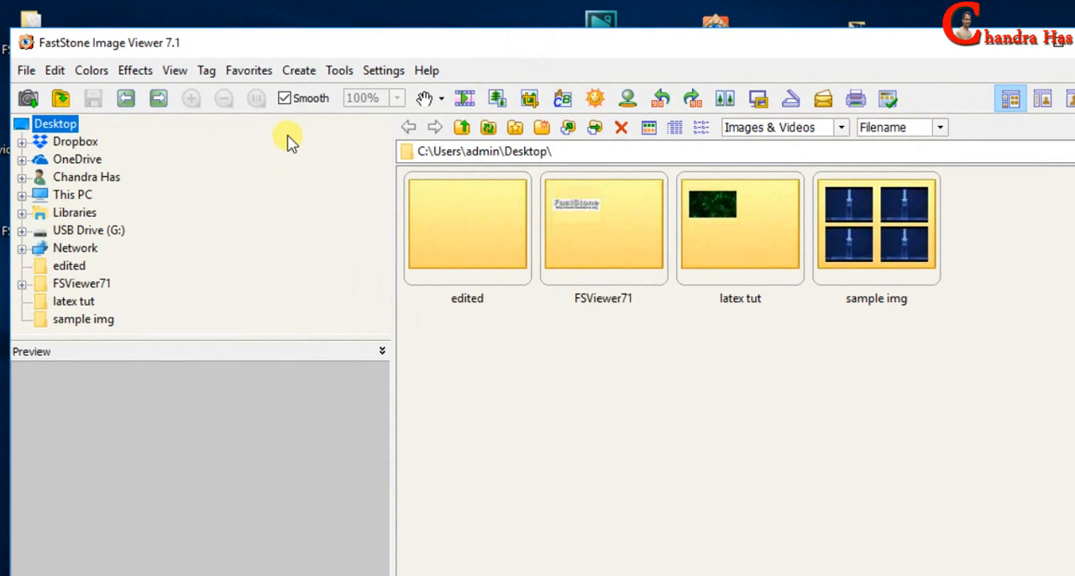
pyautogui.click(339, 69)
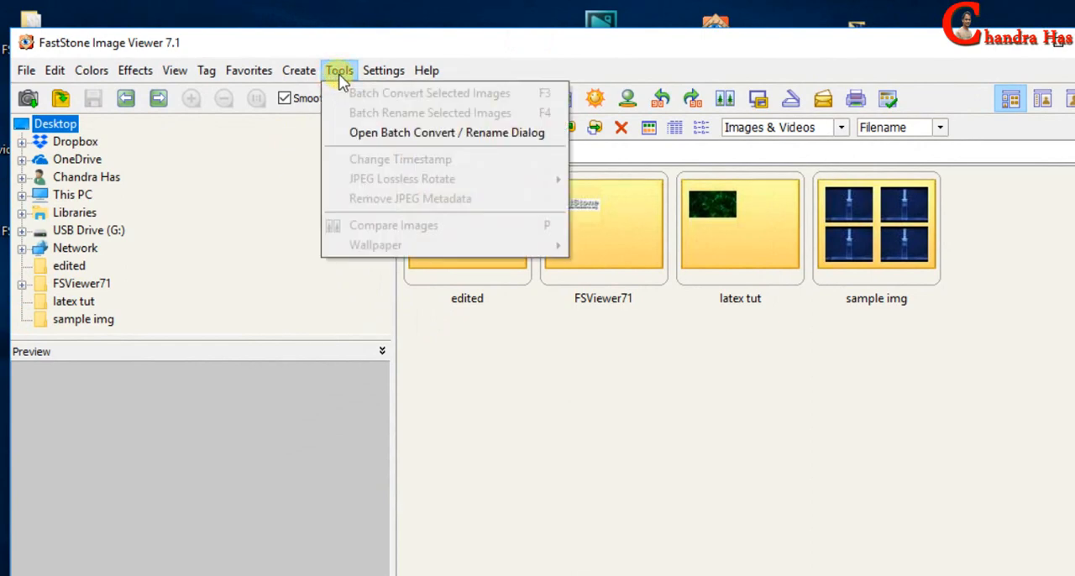
pyautogui.moveTo(366, 133)
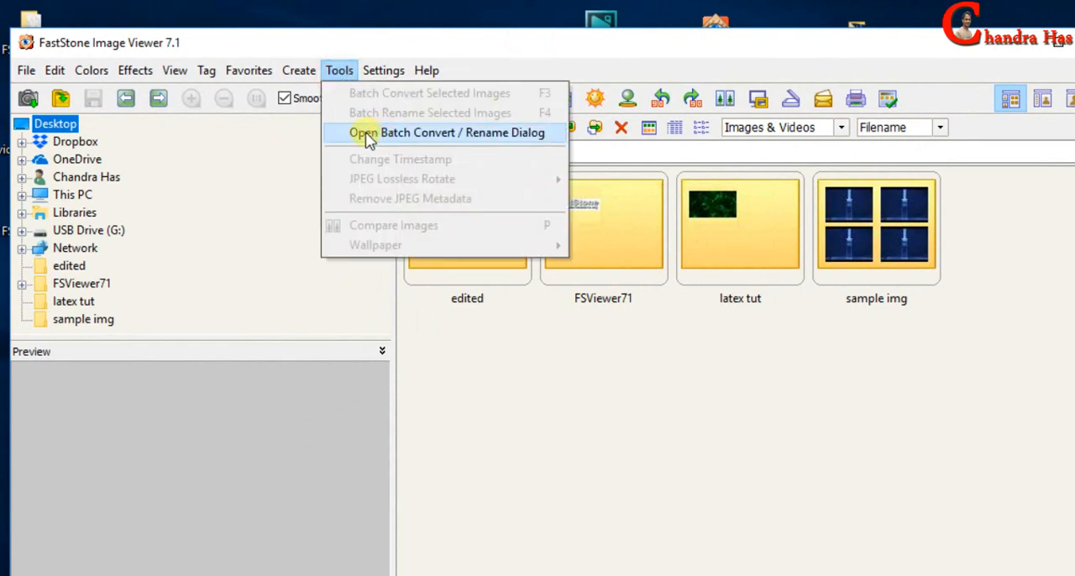
pyautogui.click(367, 132)
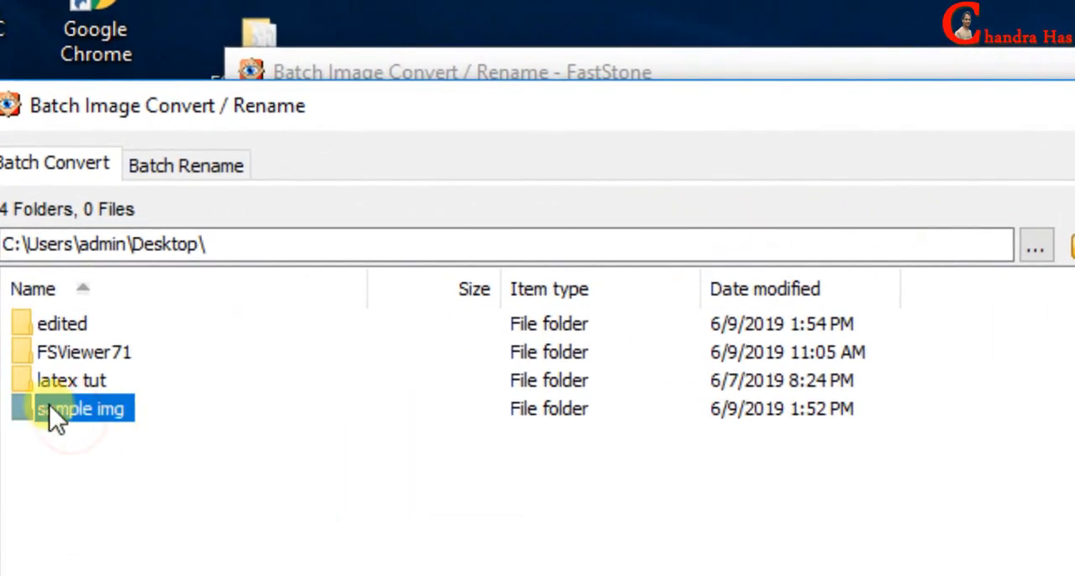
# Queue all 77 sample img photos, preview one, and set output format to JPEG
pyautogui.doubleClick(80, 408)
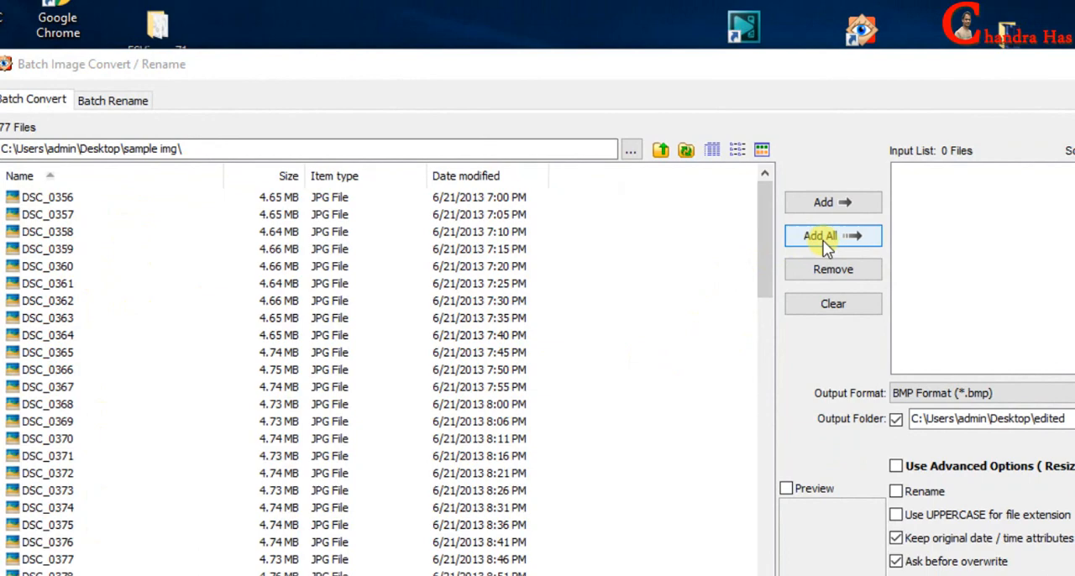
pyautogui.click(832, 236)
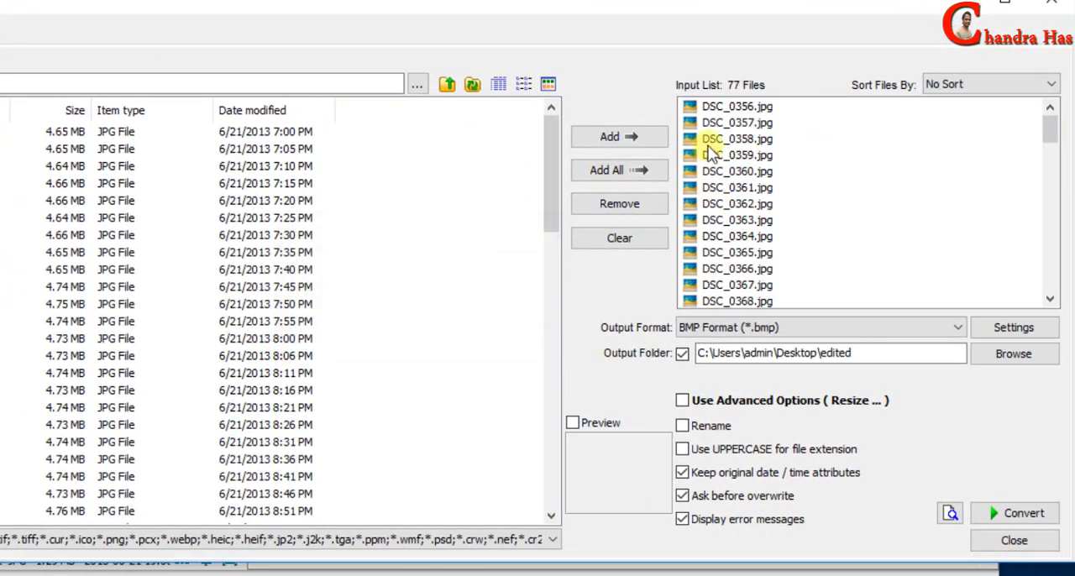
pyautogui.click(737, 219)
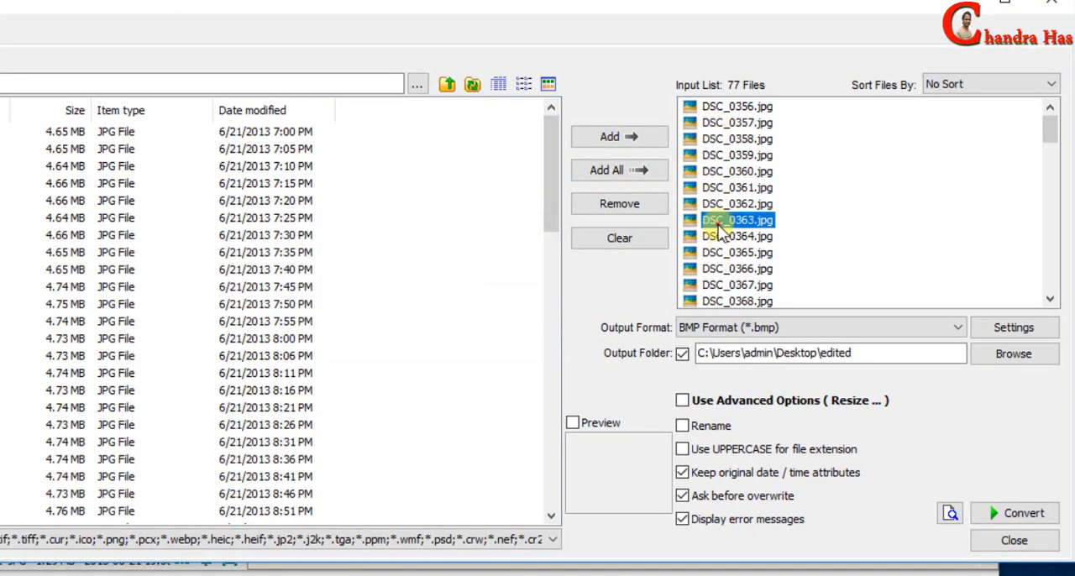
pyautogui.click(573, 422)
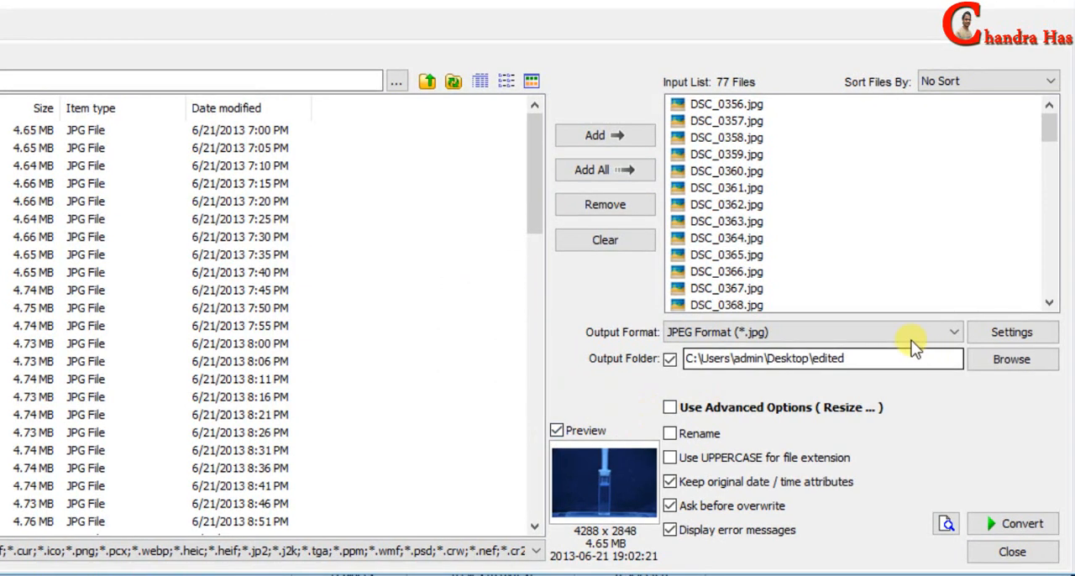
pyautogui.click(952, 332)
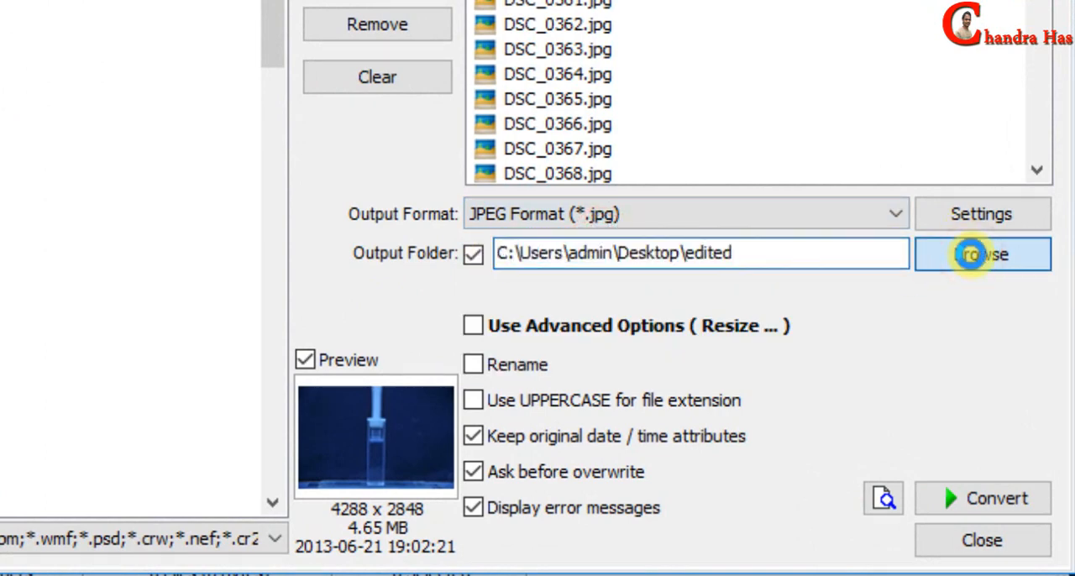
# Create a Desktop folder named img-timestamp and make it the output folder
pyautogui.click(982, 254)
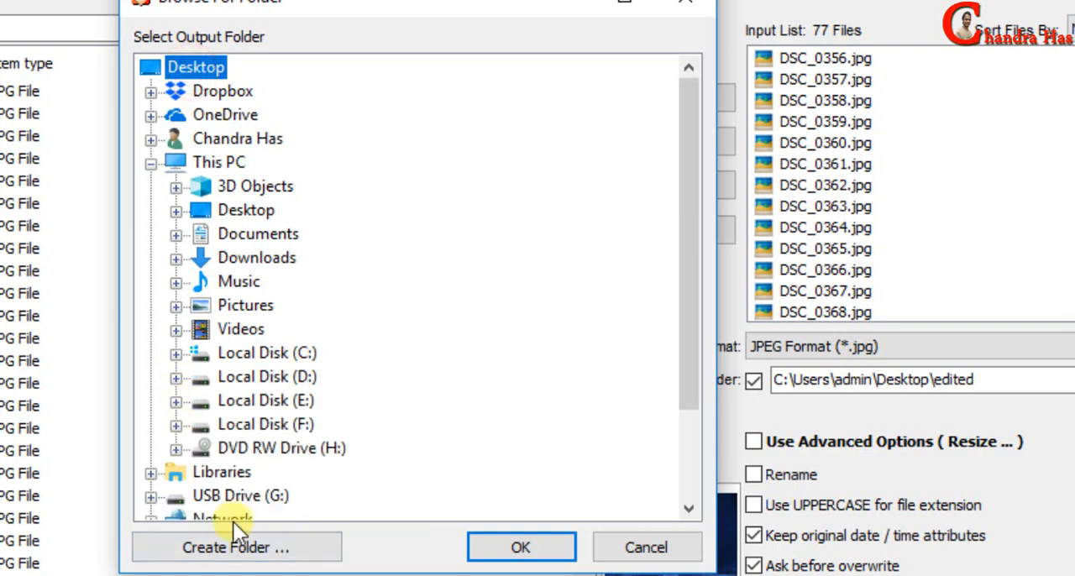
pyautogui.click(236, 547)
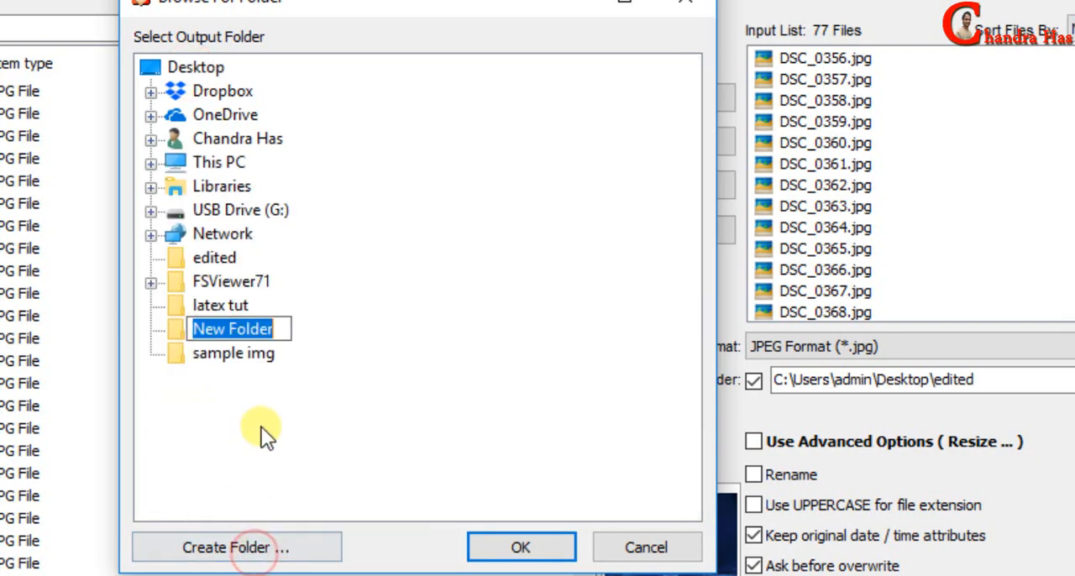
pyautogui.write('img-timestamp')
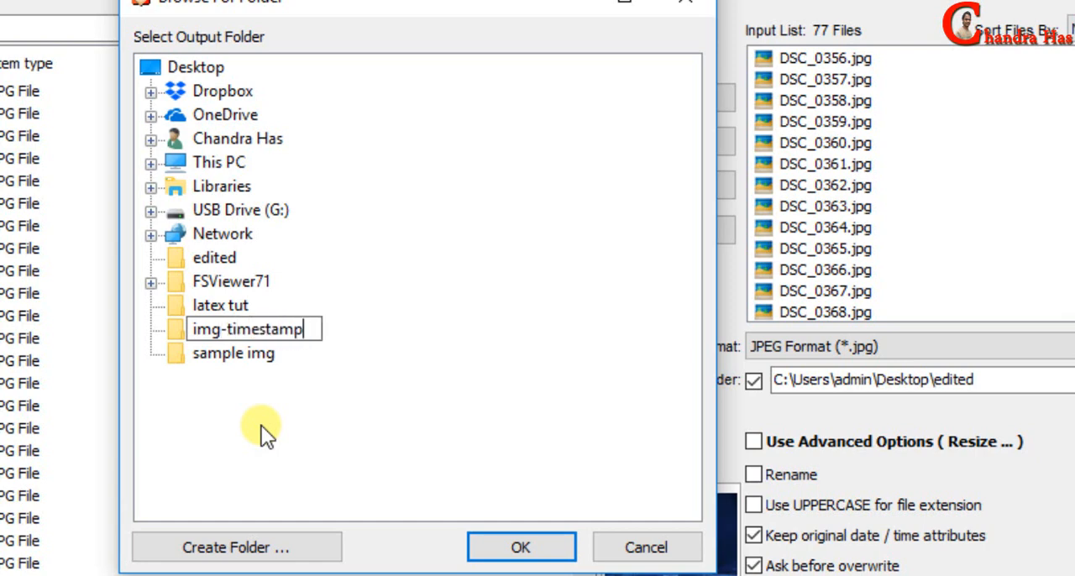
pyautogui.click(519, 547)
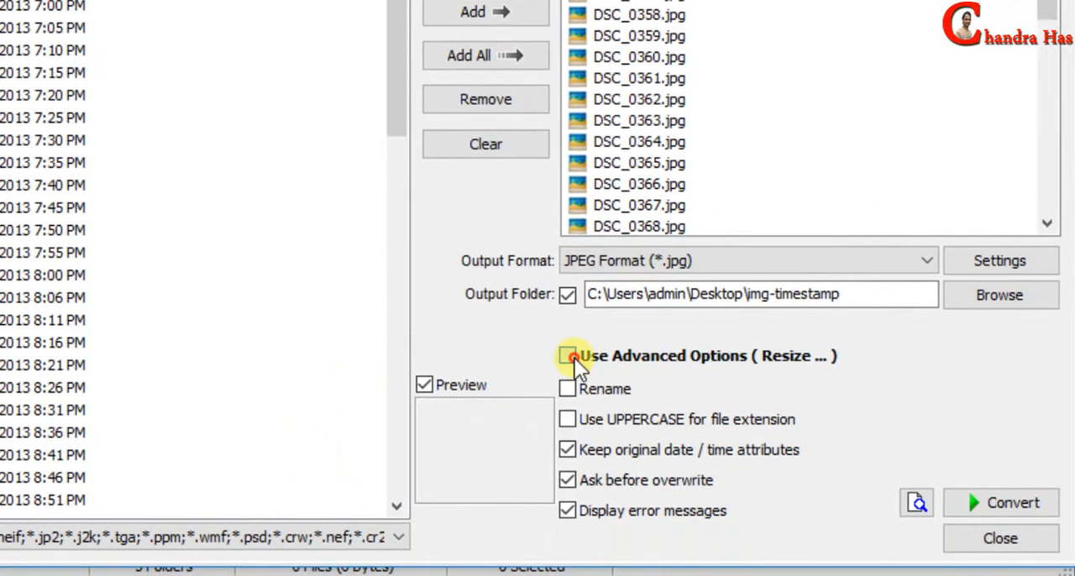
# Enable Use Advanced Options and tick Add Text on the Text tab
pyautogui.click(567, 355)
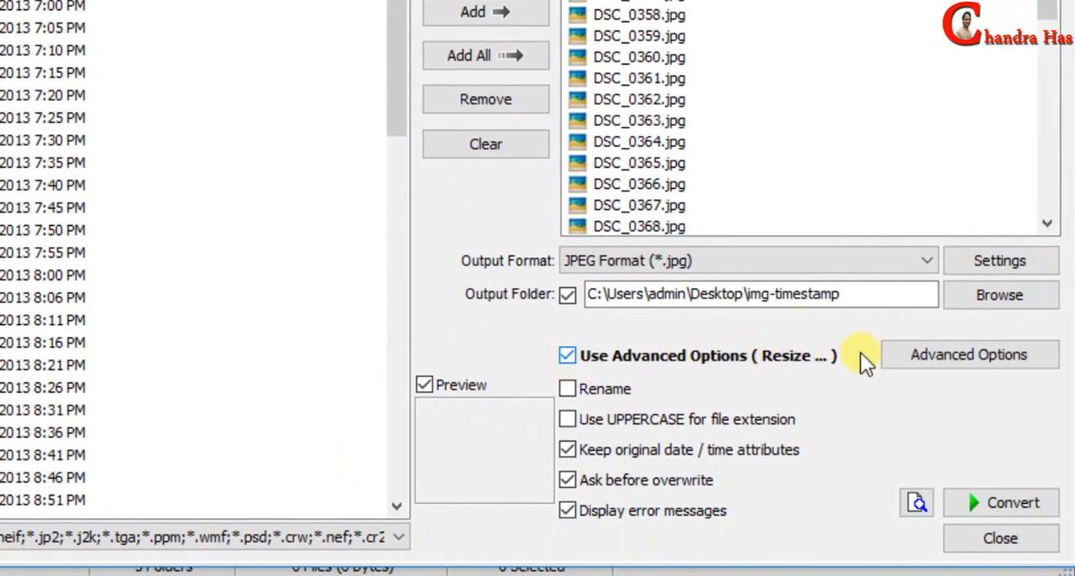
pyautogui.click(969, 354)
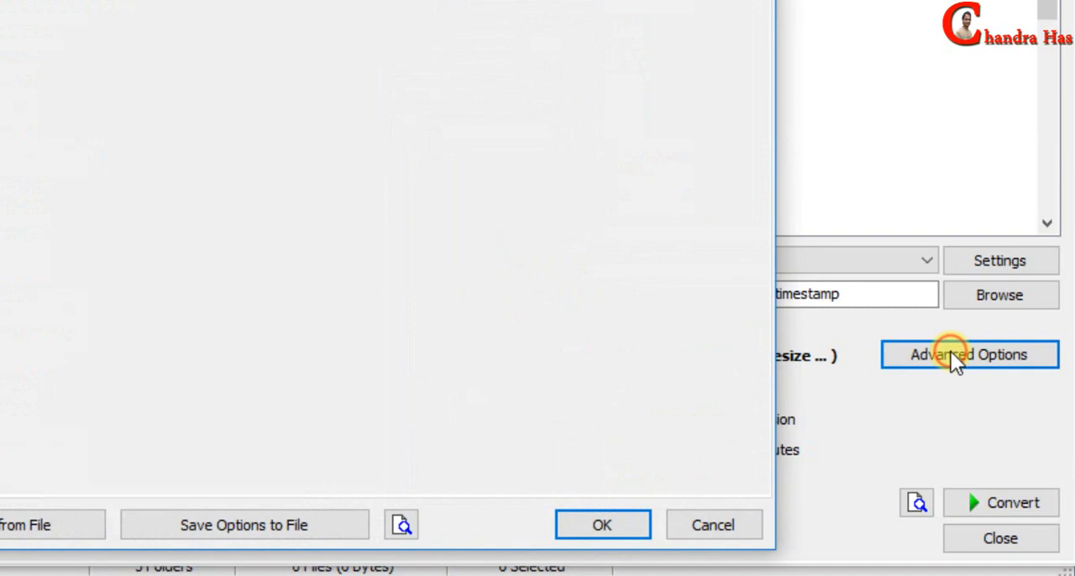
pyautogui.click(969, 354)
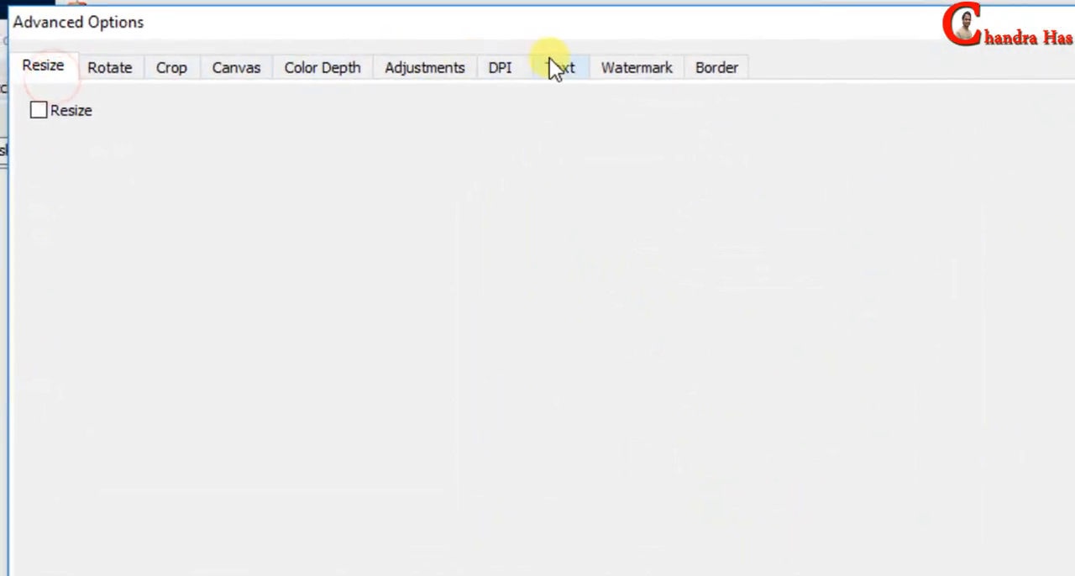
pyautogui.click(560, 67)
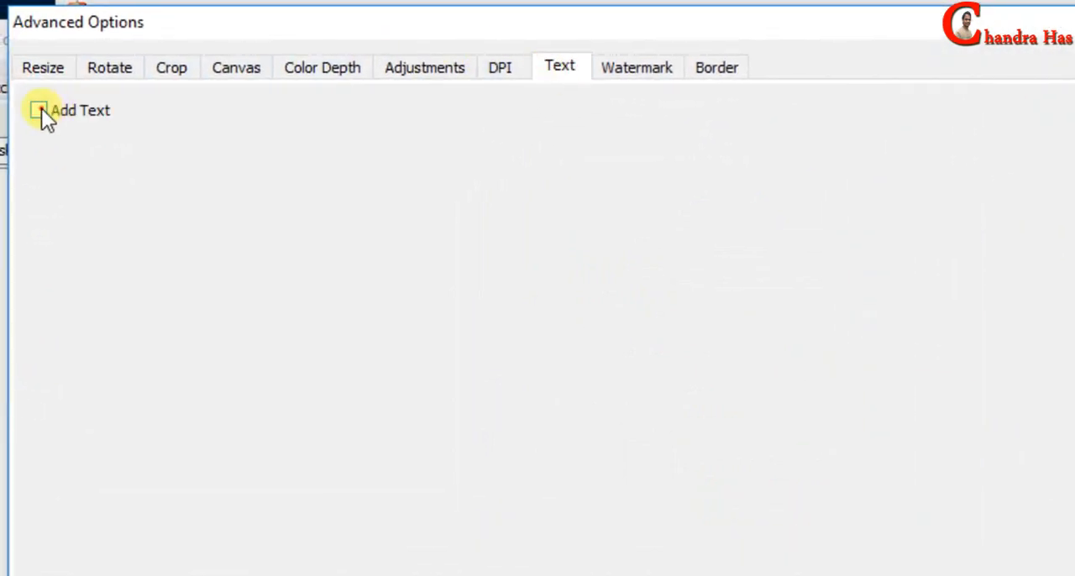
pyautogui.click(38, 110)
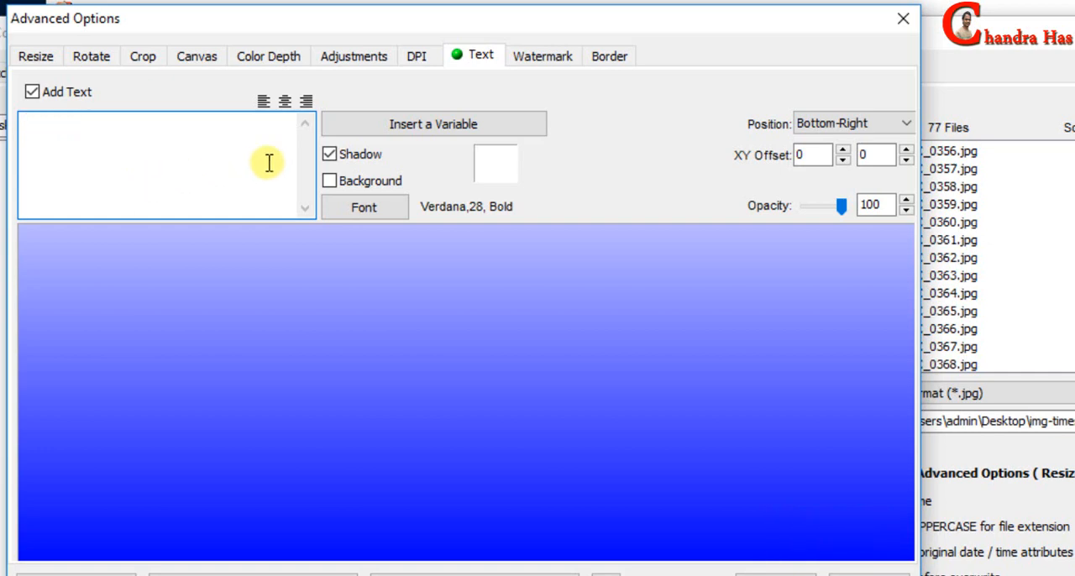
# Insert EXIF day, month, hour and minute variables into the caption as day/month hour:minute
pyautogui.click(434, 124)
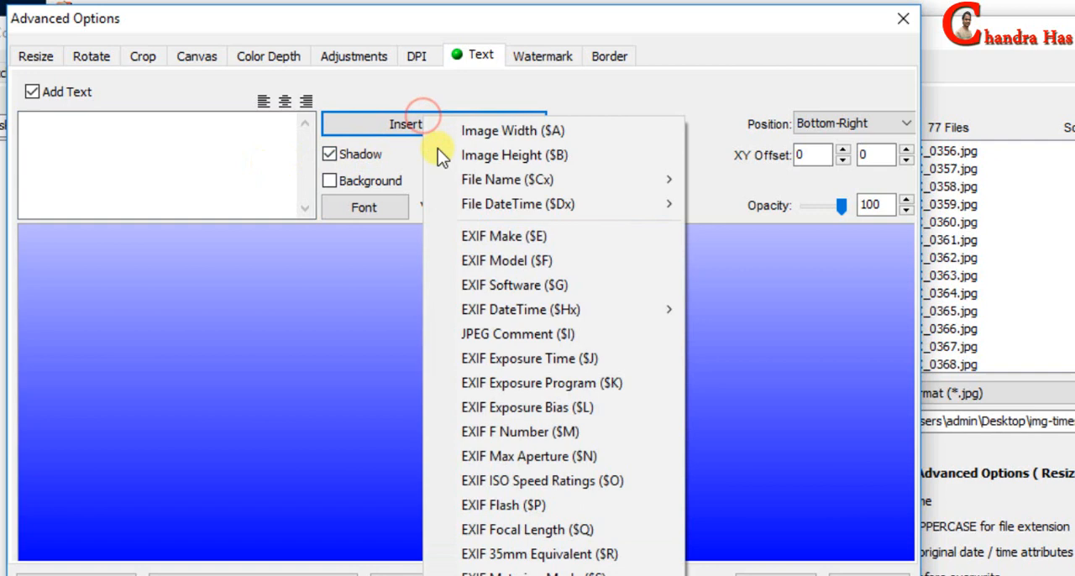
pyautogui.moveTo(521, 309)
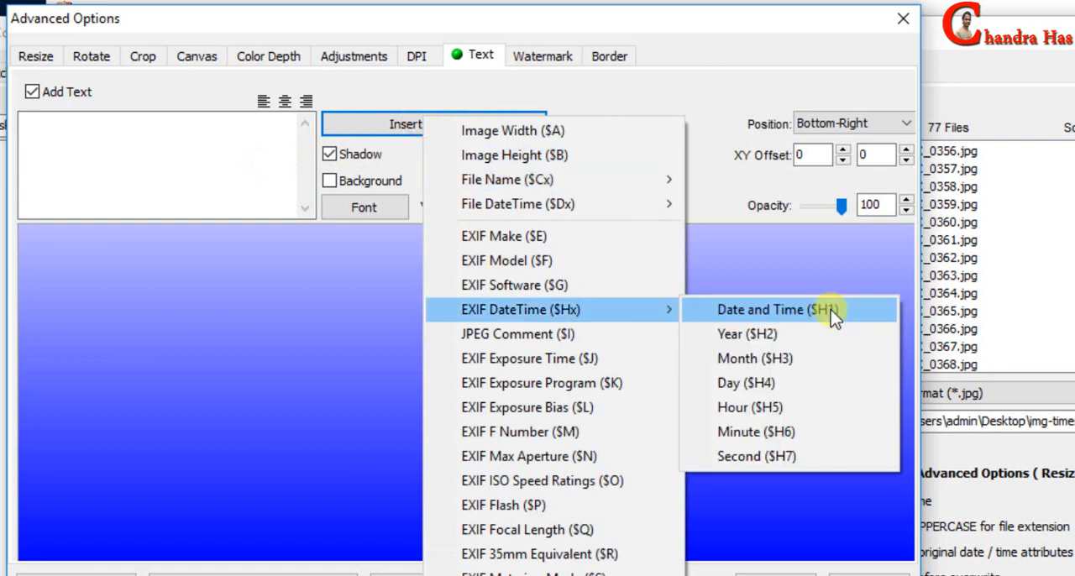
pyautogui.click(746, 382)
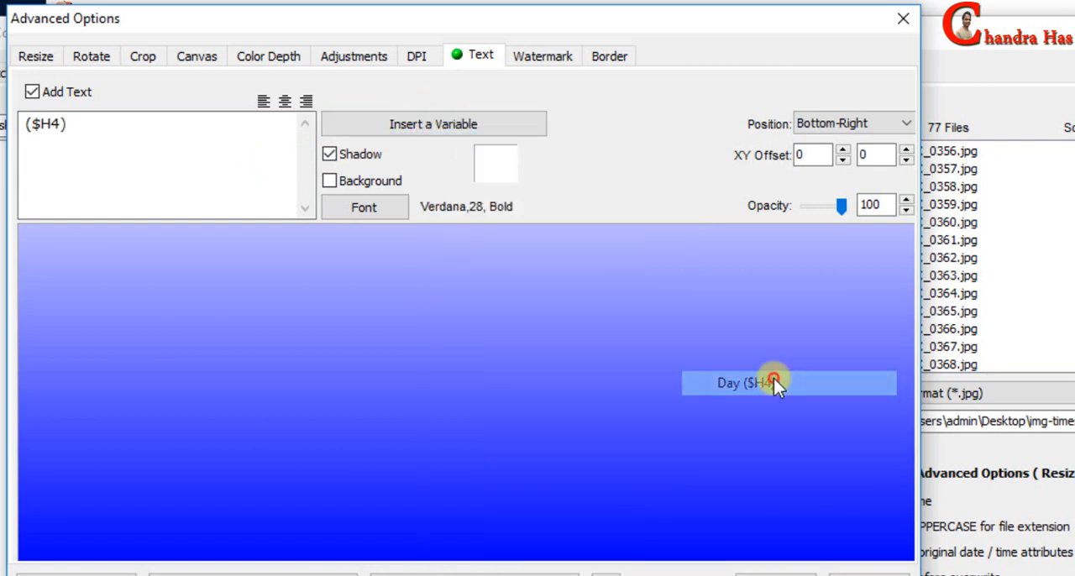
pyautogui.click(434, 123)
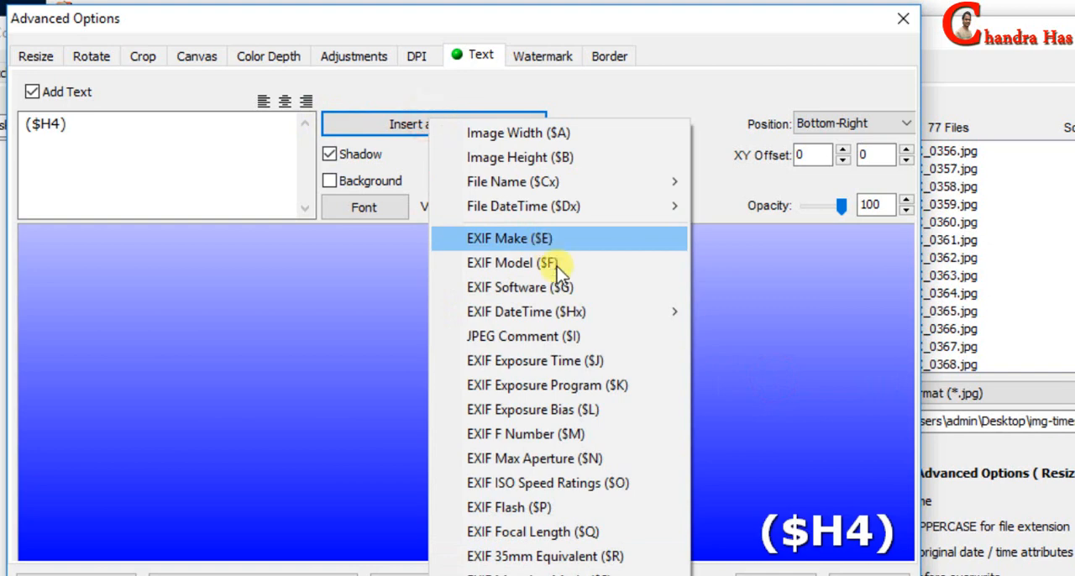
pyautogui.moveTo(526, 311)
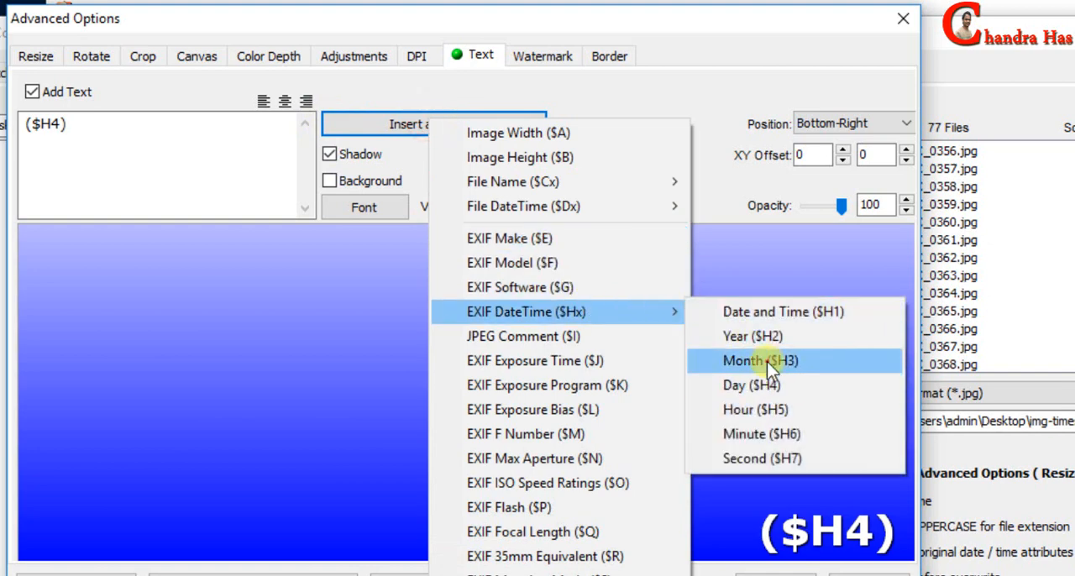
pyautogui.click(759, 360)
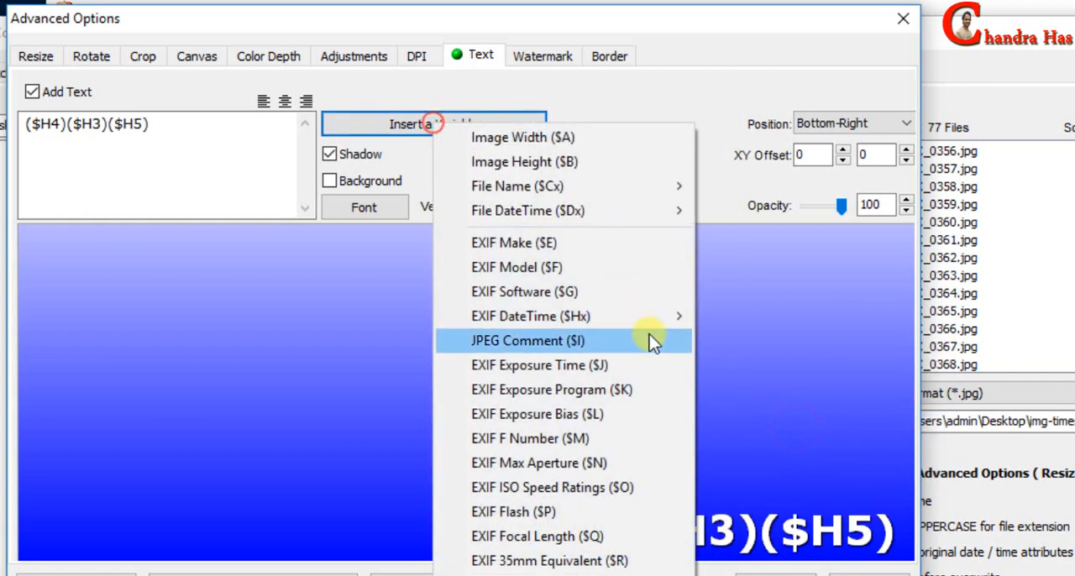
pyautogui.click(528, 340)
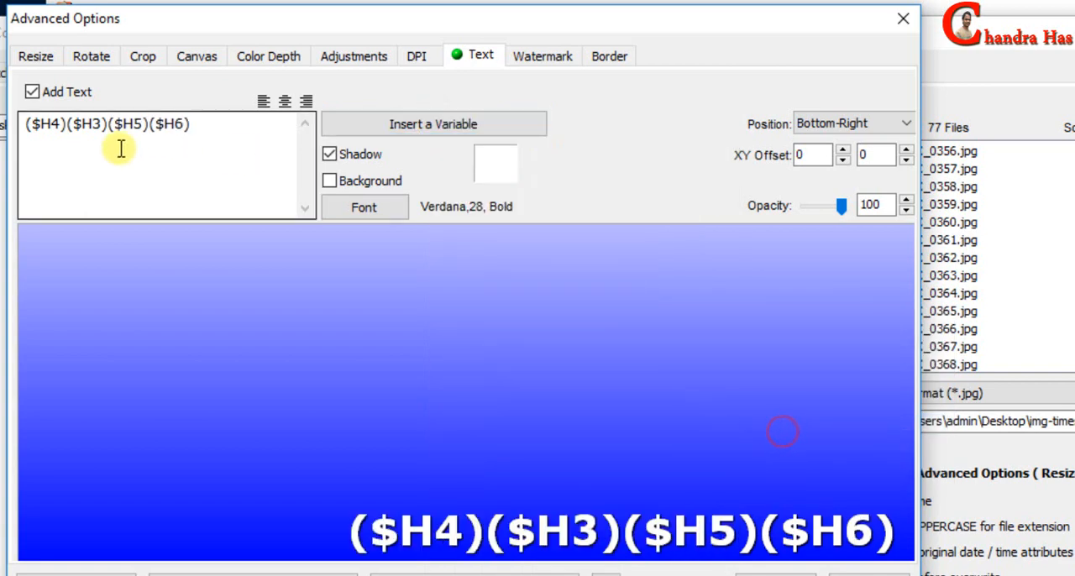
pyautogui.write('" "')
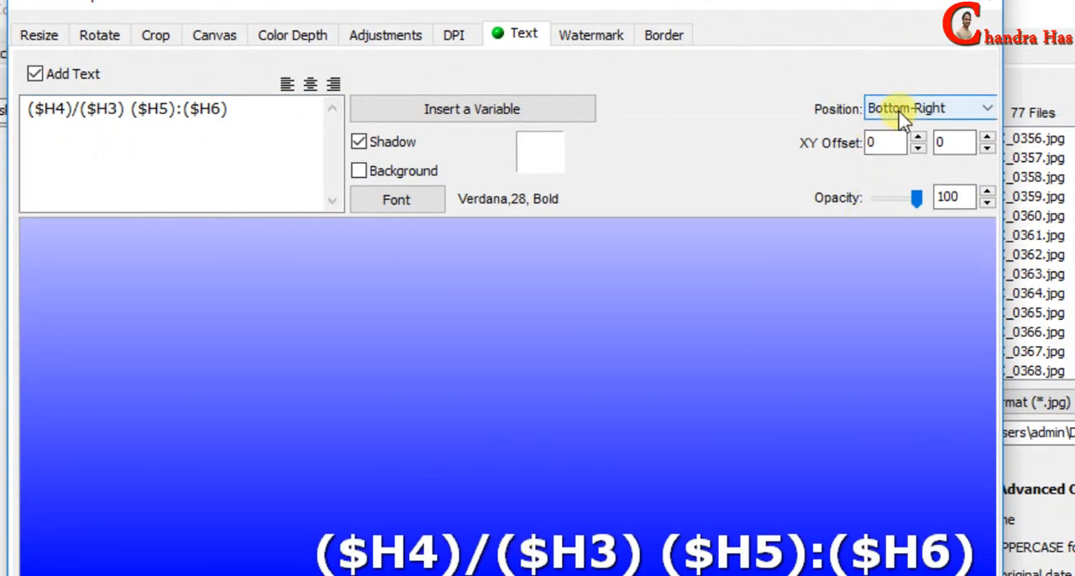
# Position the timestamp at Top-Center with a rounded black background
pyautogui.click(929, 107)
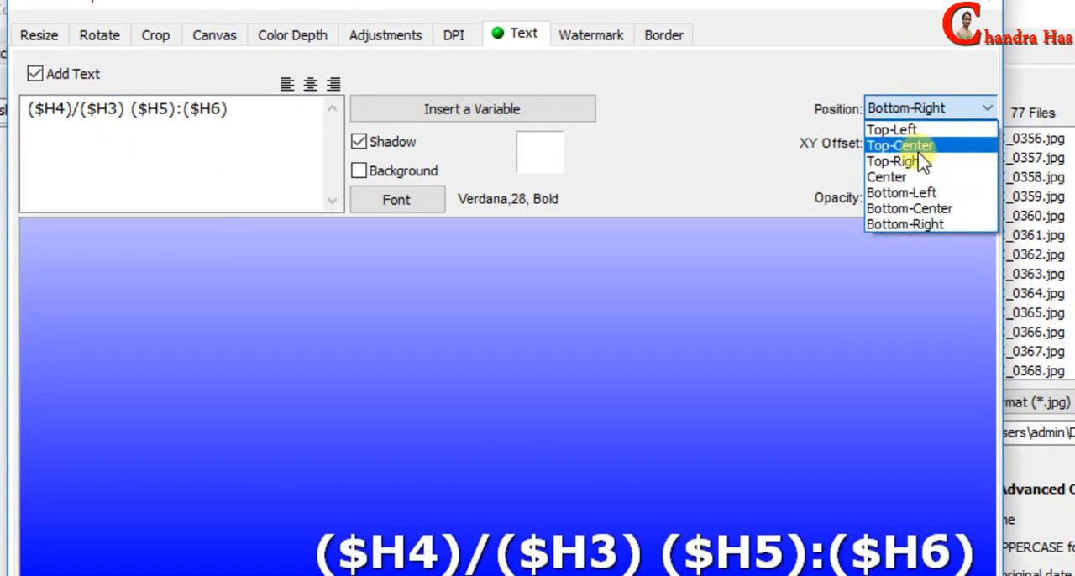
pyautogui.click(899, 145)
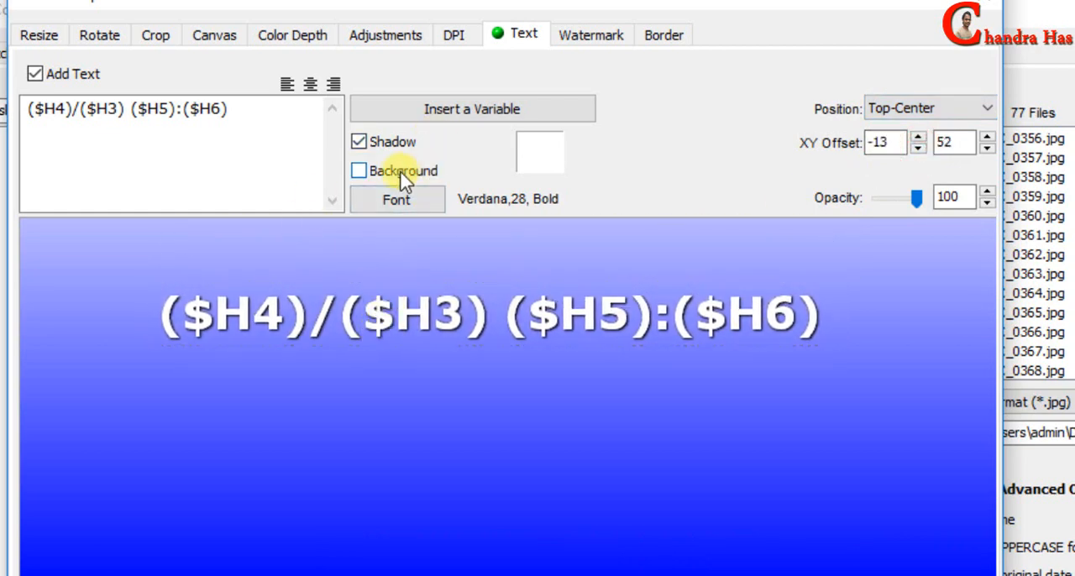
pyautogui.click(359, 170)
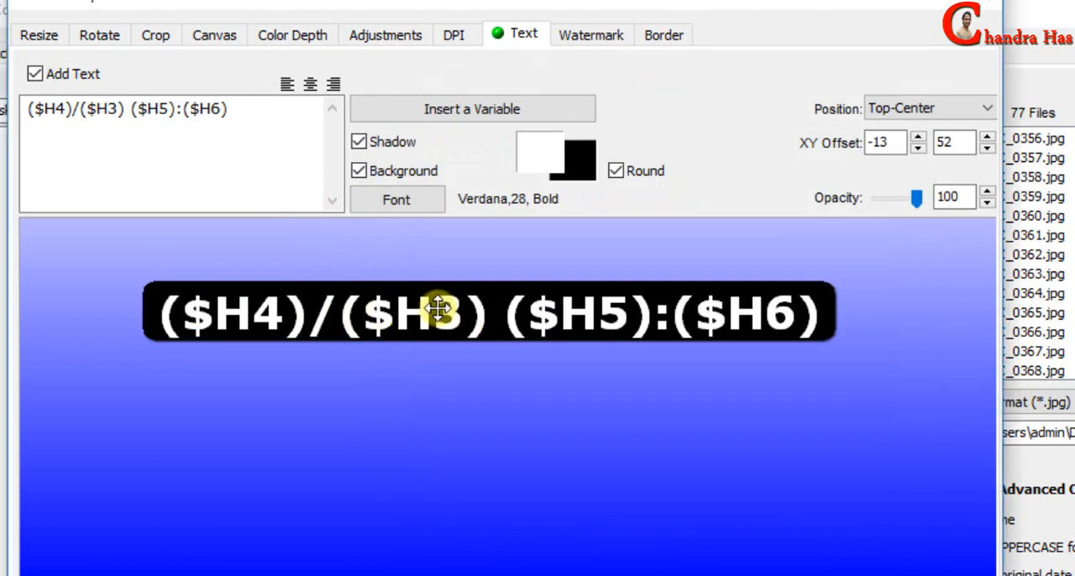
# Keep the timestamp text white and pick Verdana Bold 72 as its font
pyautogui.click(554, 160)
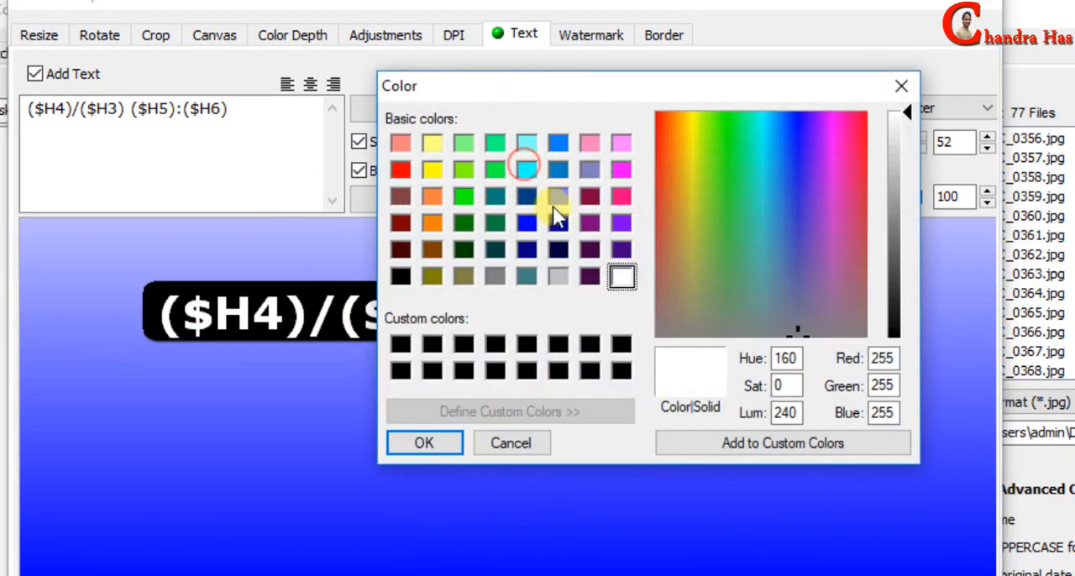
pyautogui.click(424, 442)
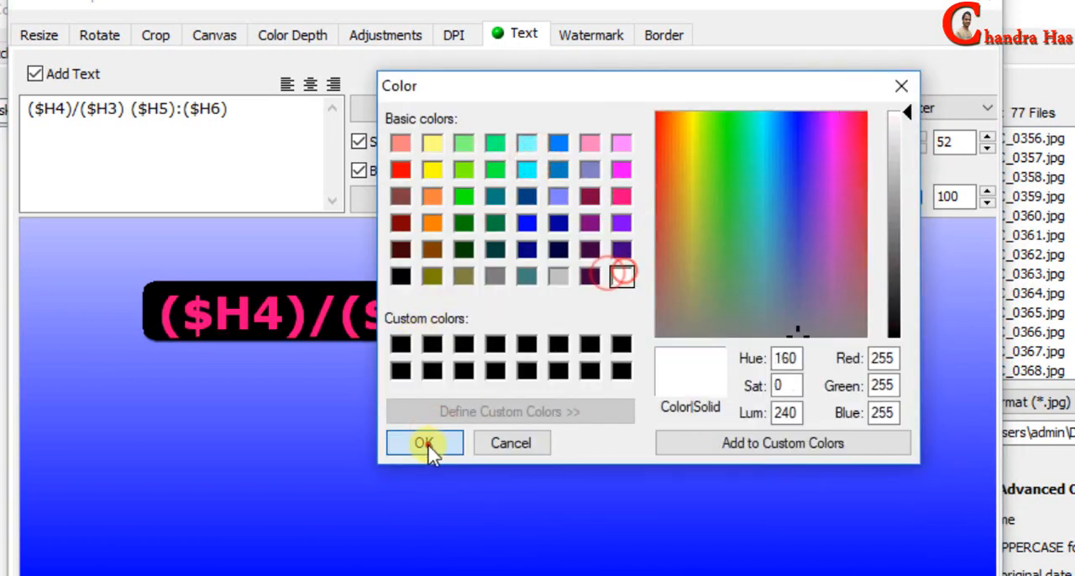
pyautogui.click(424, 442)
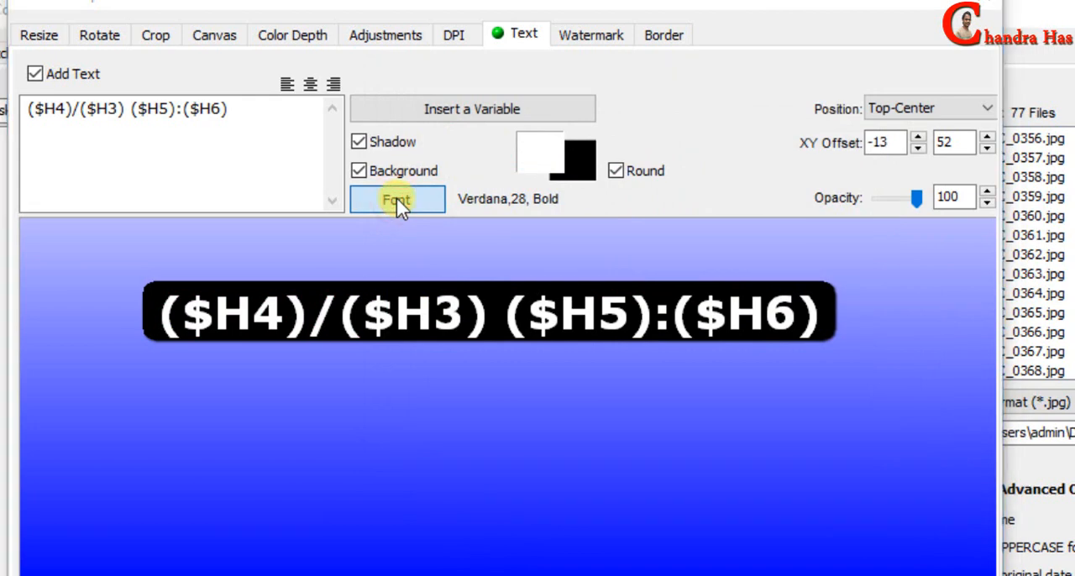
pyautogui.click(396, 199)
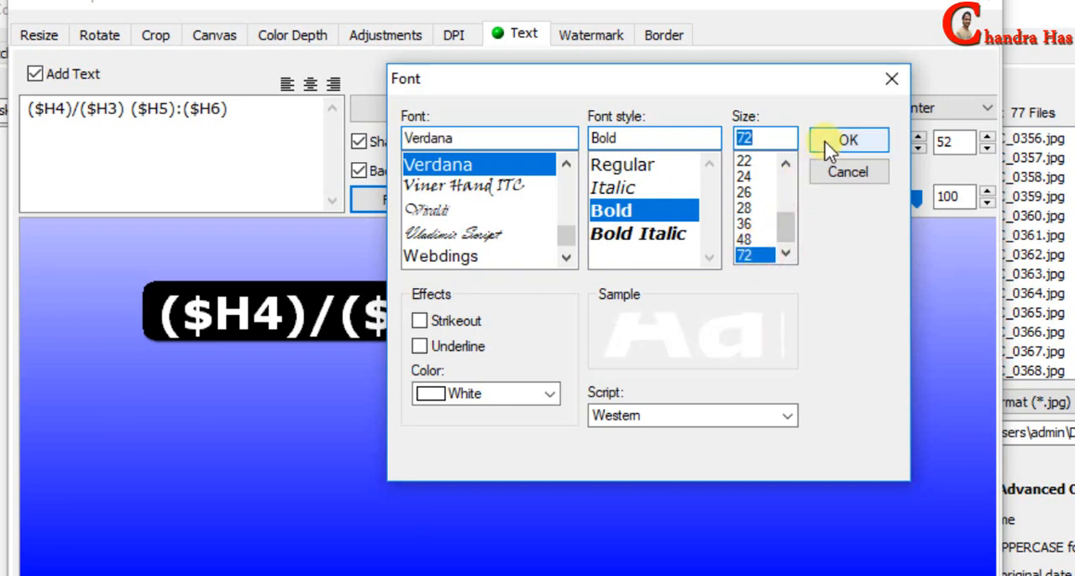
# Confirm the 72-point font and options, then convert all 77 photos into img-timestamp
pyautogui.click(847, 139)
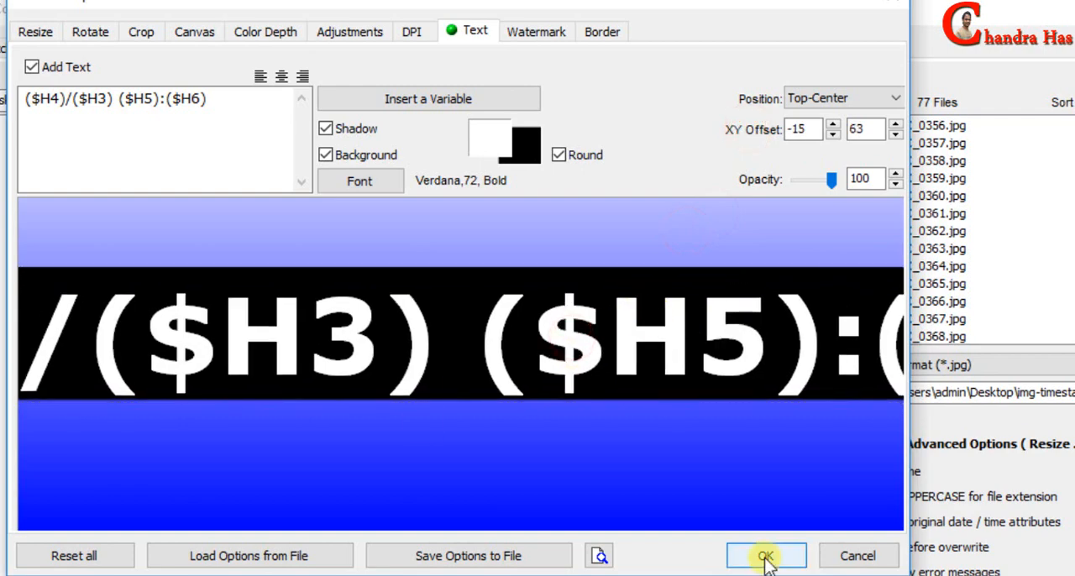
pyautogui.click(764, 555)
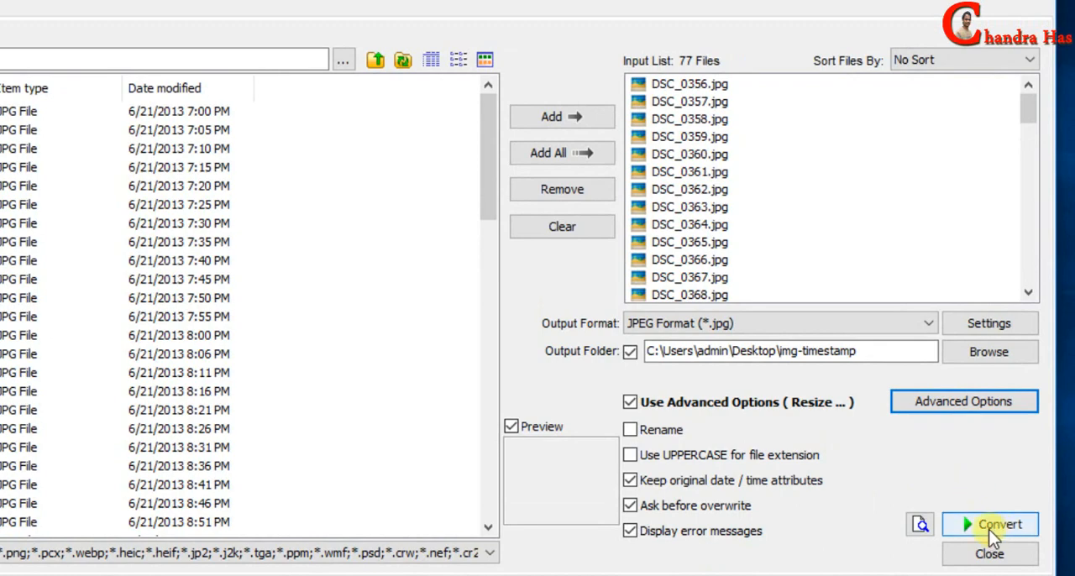
pyautogui.click(989, 524)
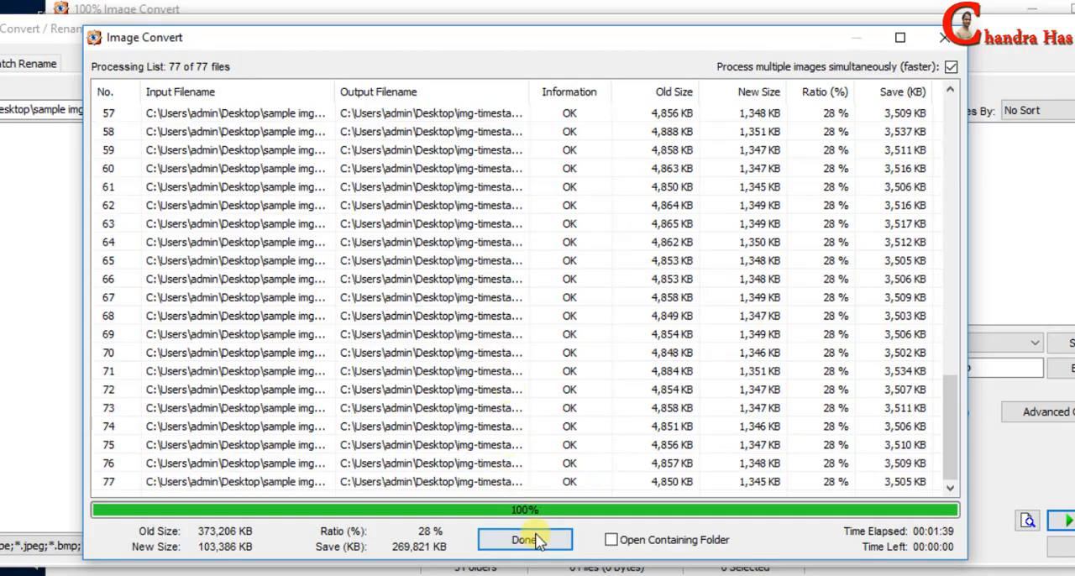
pyautogui.click(524, 539)
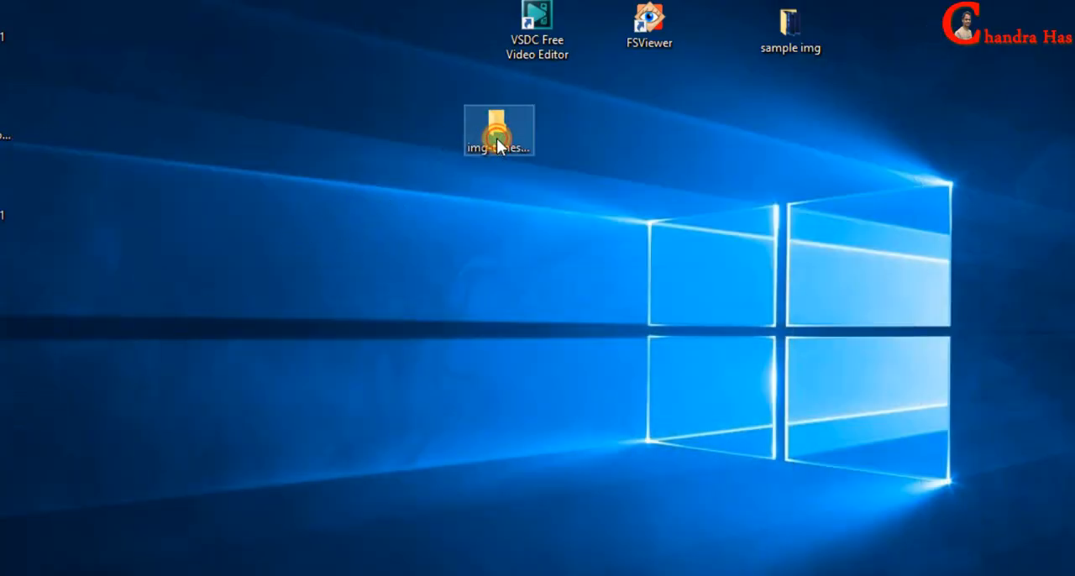
# Check the img-timestamp output folder, then launch VSDC Free Video Editor
pyautogui.doubleClick(498, 130)
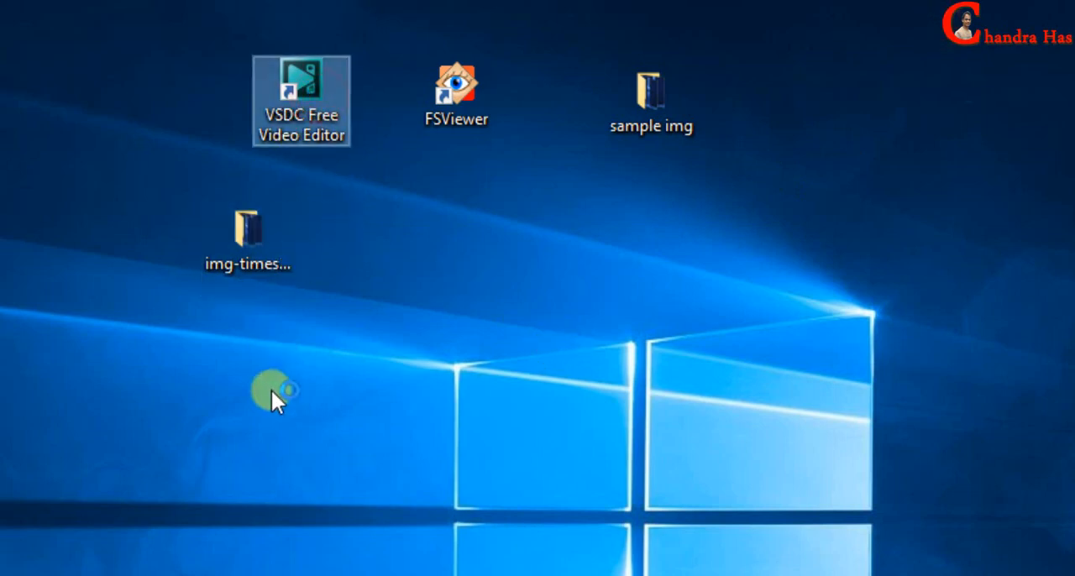
pyautogui.doubleClick(300, 99)
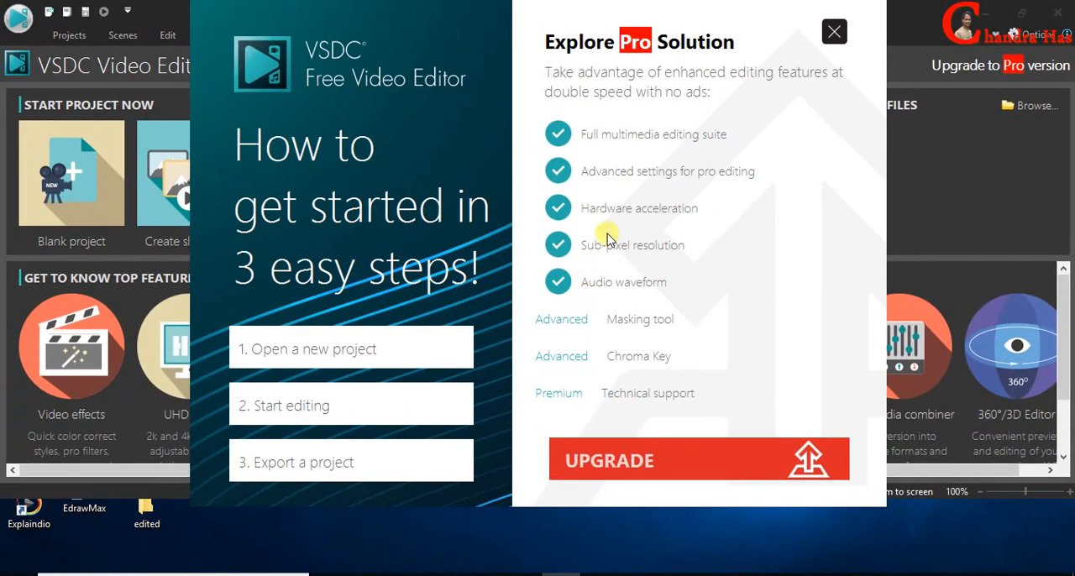
# Dismiss the Explore Pro Solution popup and start a blank project
pyautogui.click(834, 32)
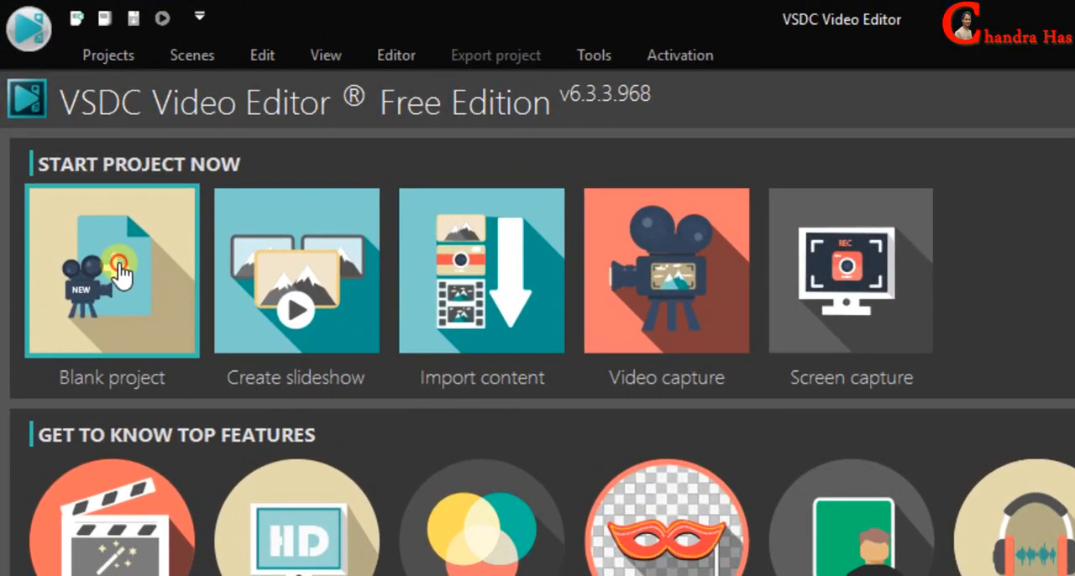
pyautogui.click(111, 271)
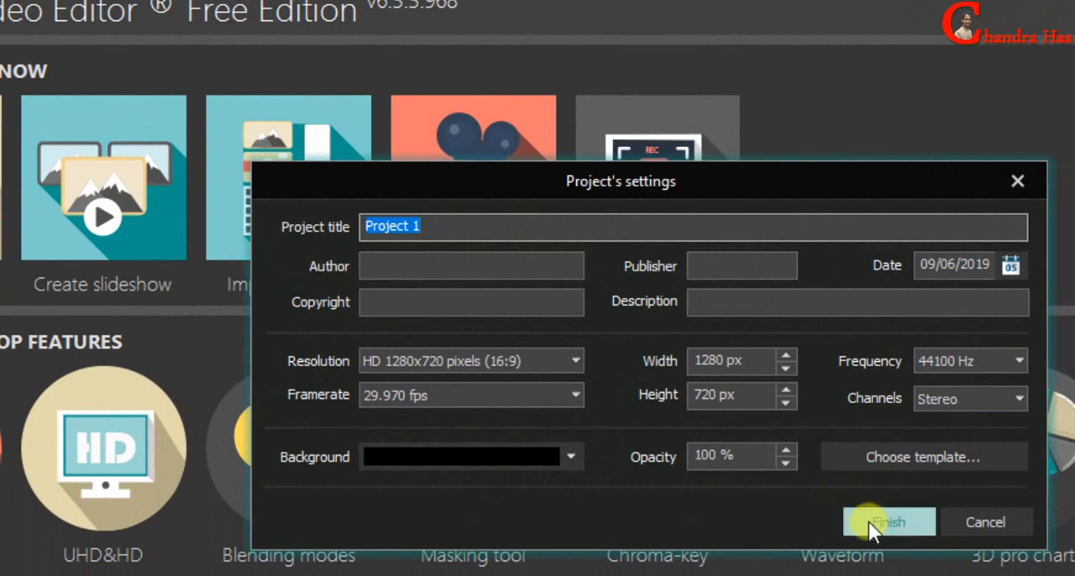
# Accept 1280x720 project settings and import all img-timestamp photos as one slideshow clip
pyautogui.click(888, 521)
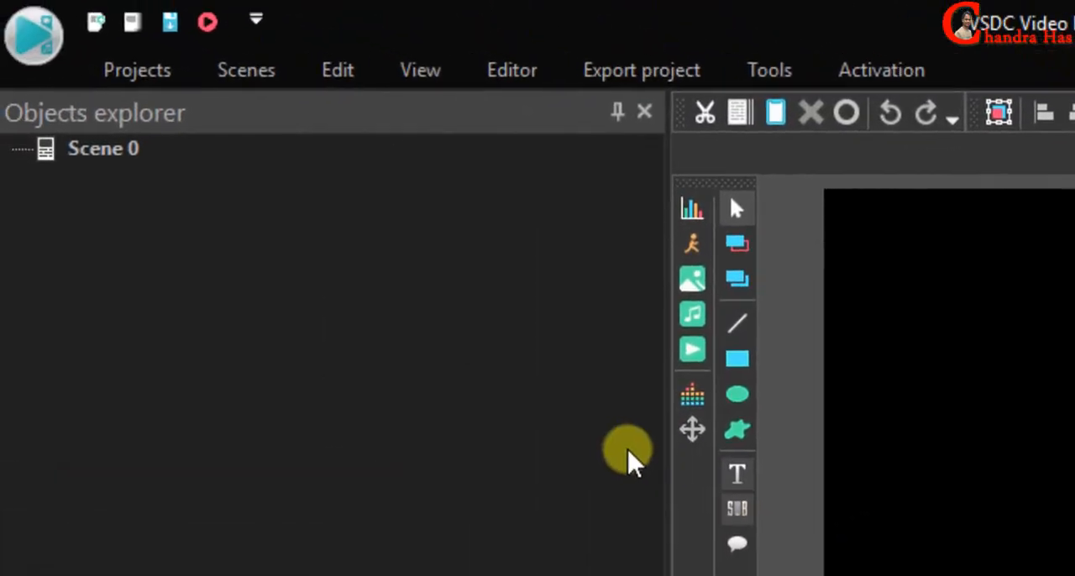
pyautogui.moveTo(692, 279)
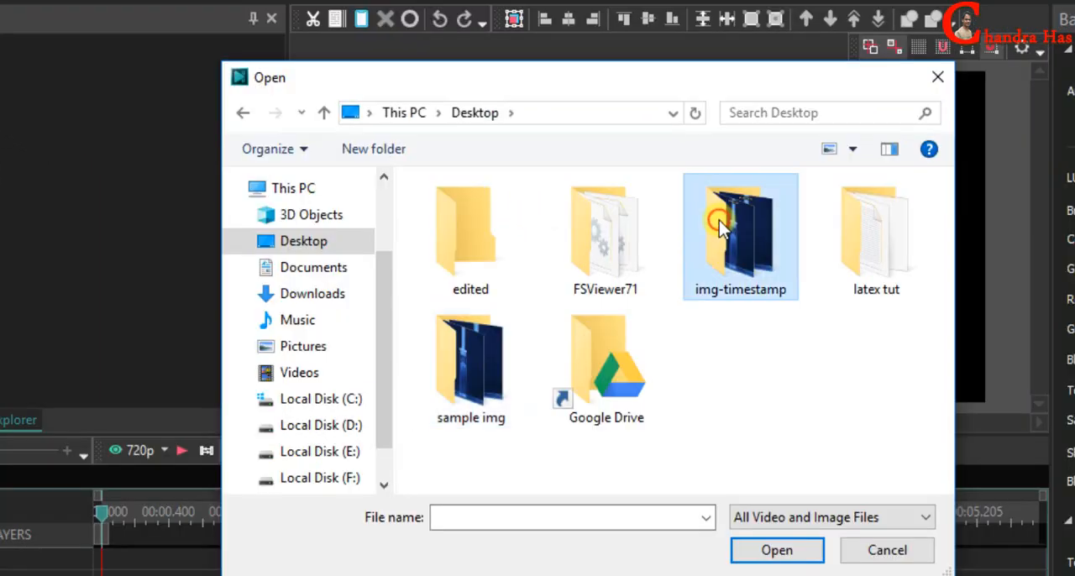
pyautogui.doubleClick(740, 227)
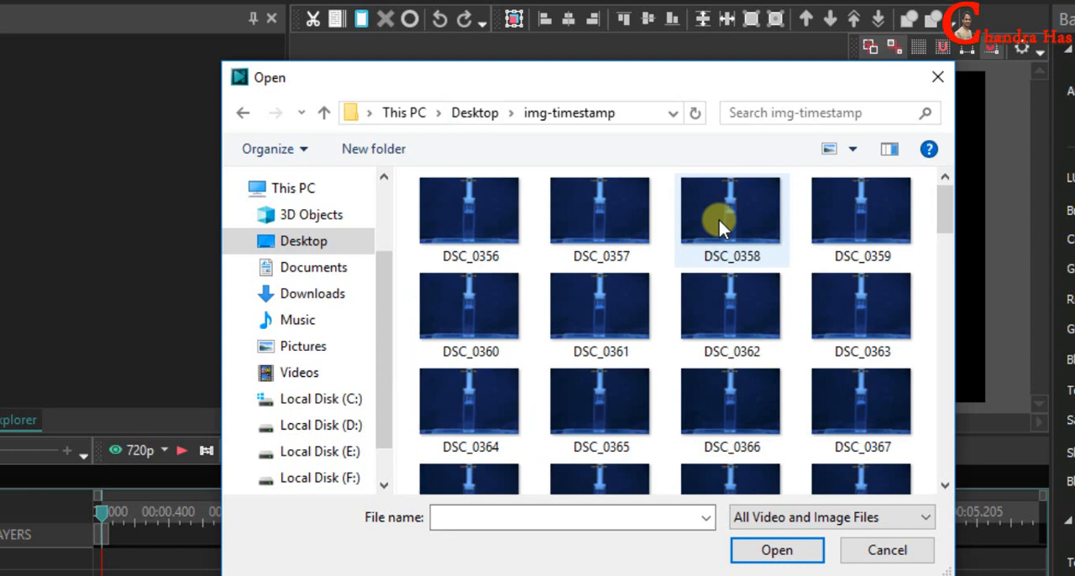
pyautogui.press('ctrl+a')
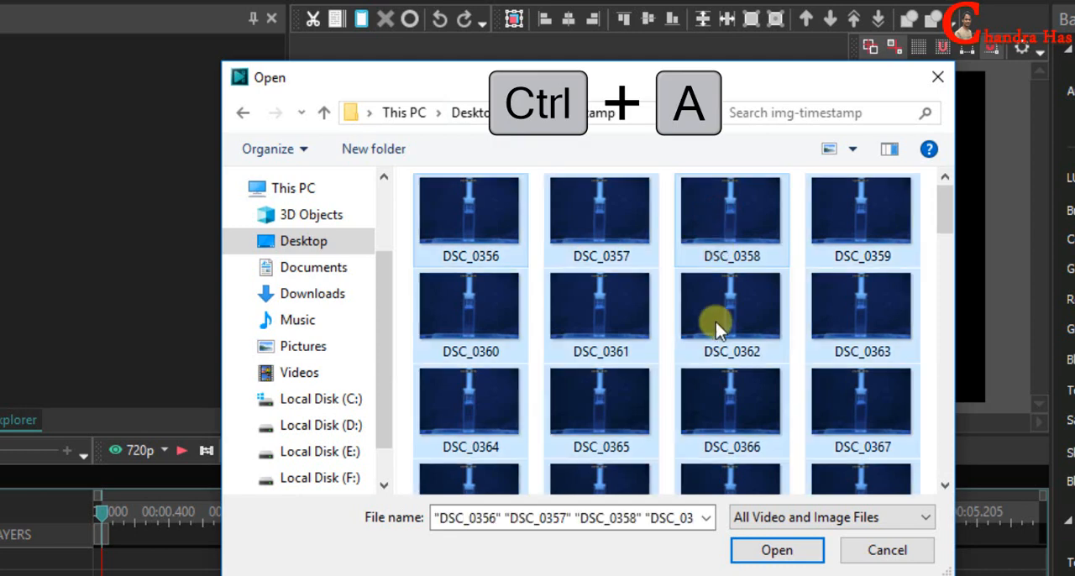
pyautogui.click(776, 550)
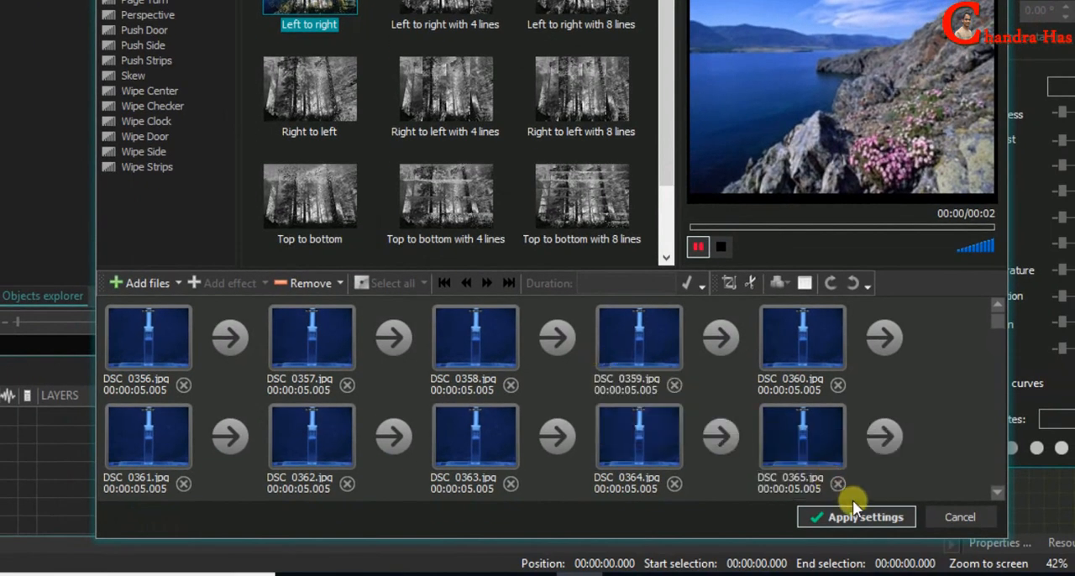
pyautogui.click(856, 516)
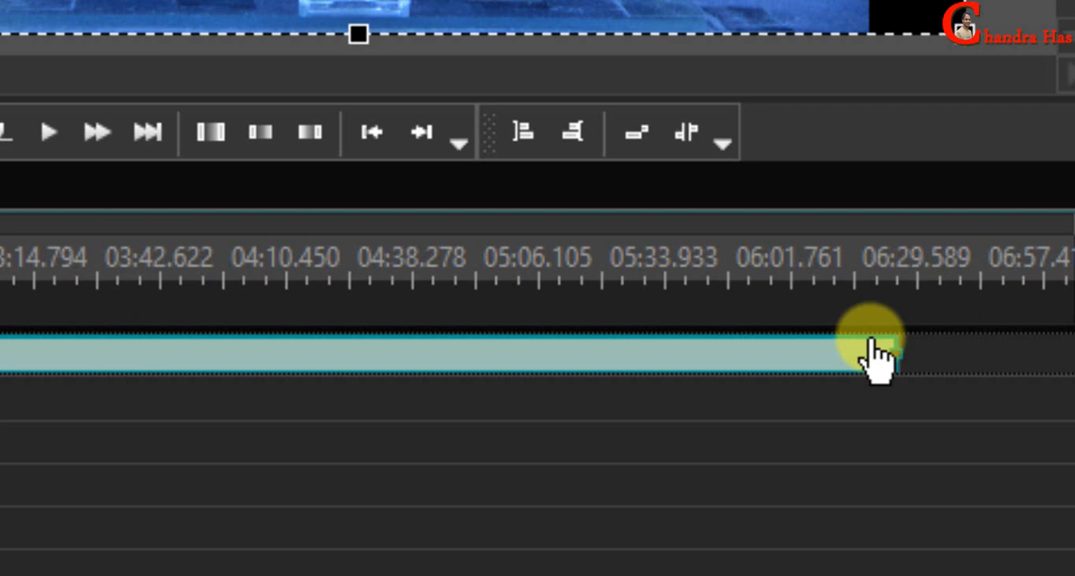
pyautogui.click(869, 353)
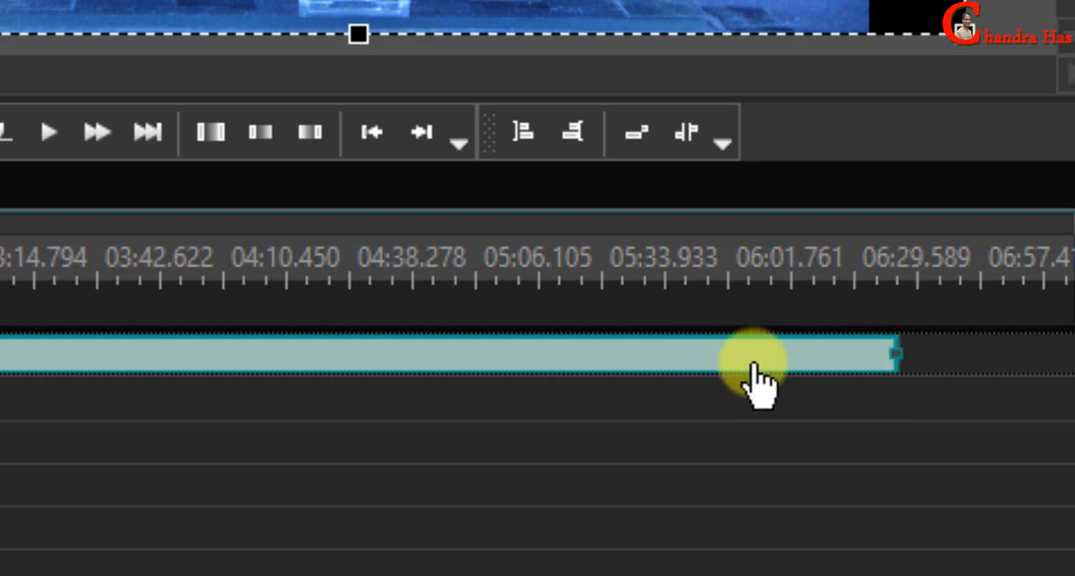
pyautogui.moveTo(789, 369)
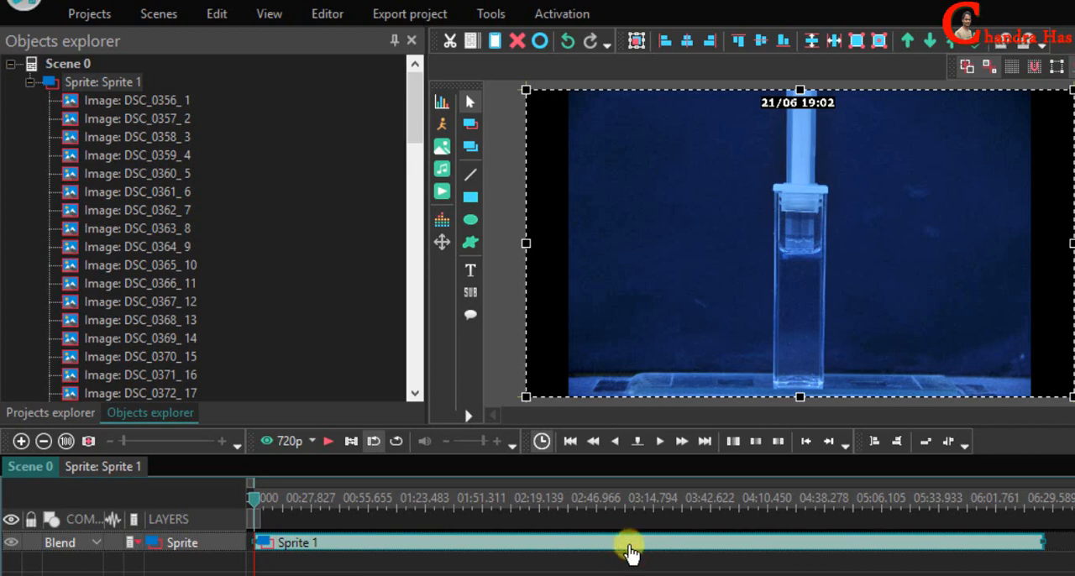
# Set every slideshow photo's duration to 100 ms (0.1 s) and apply the settings
pyautogui.click(327, 14)
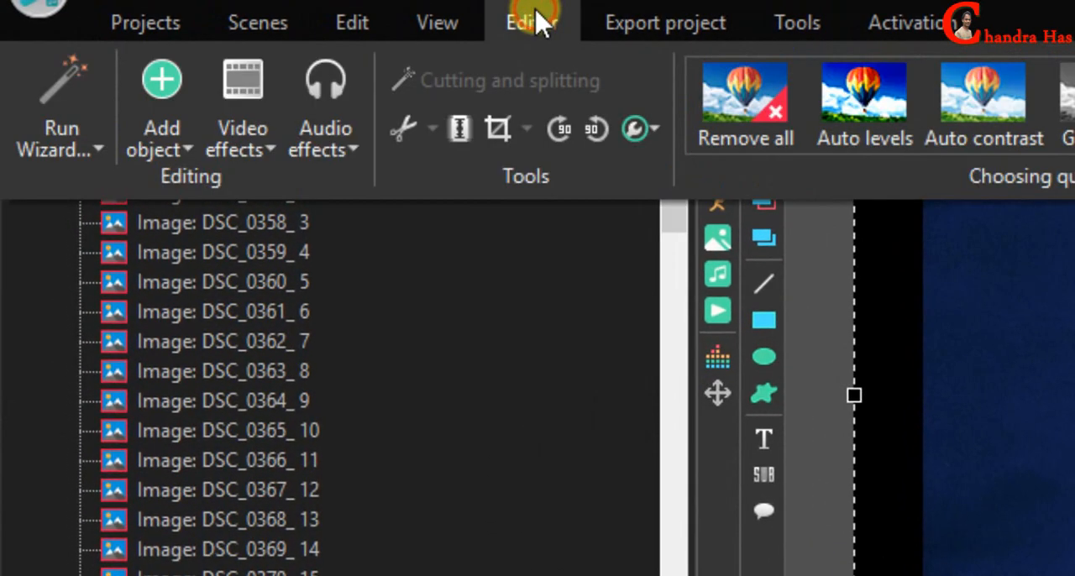
pyautogui.moveTo(63, 138)
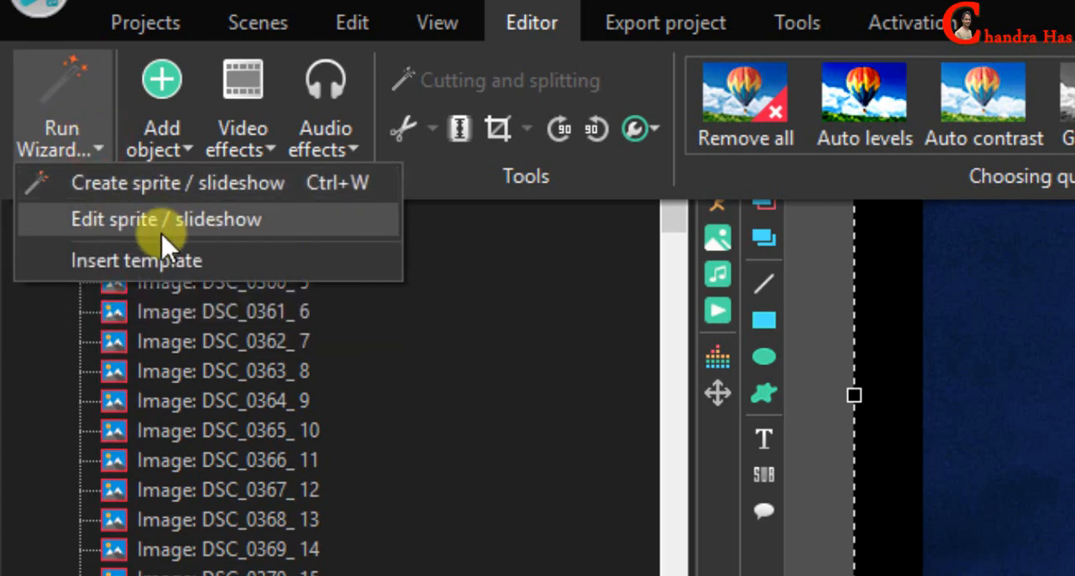
pyautogui.click(166, 219)
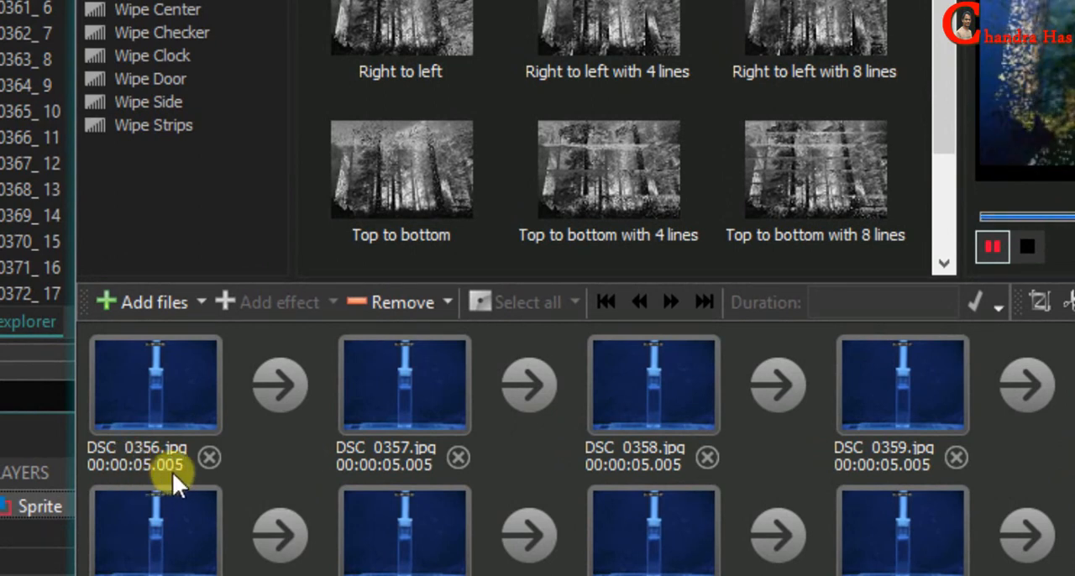
pyautogui.click(155, 384)
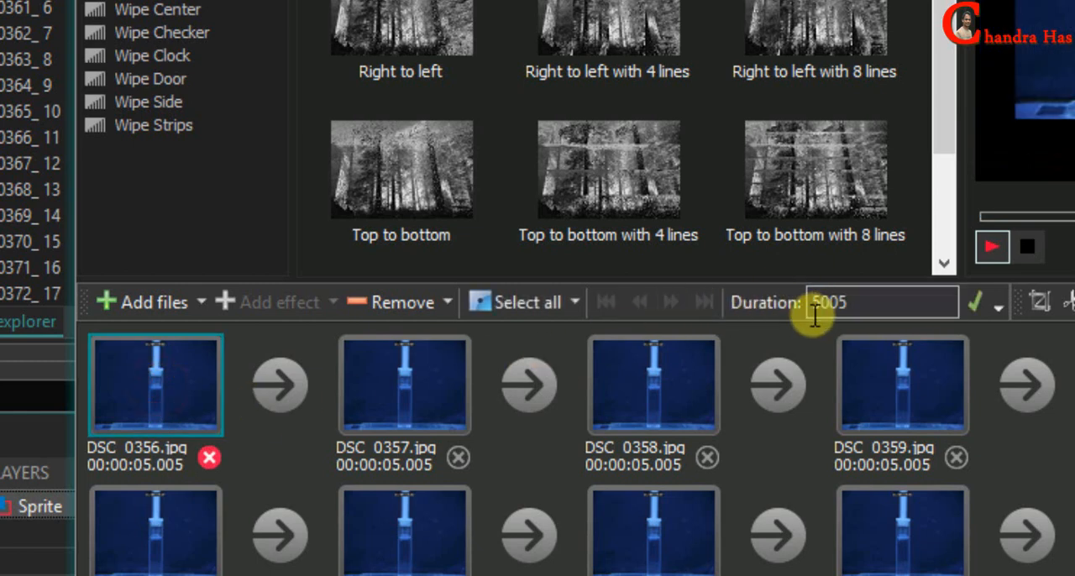
pyautogui.moveTo(868, 304)
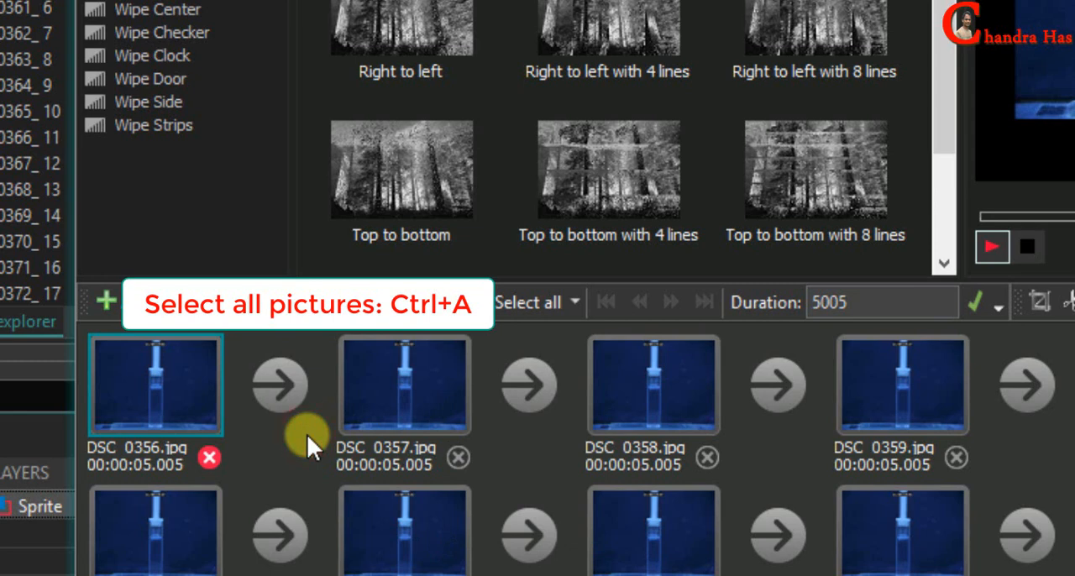
pyautogui.press('ctrl+a')
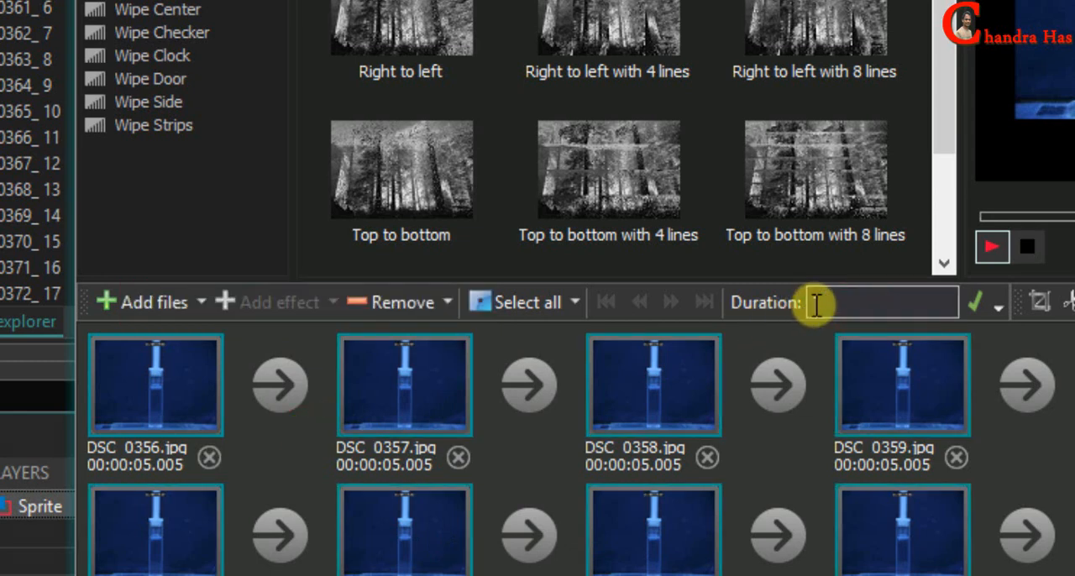
pyautogui.write('100')
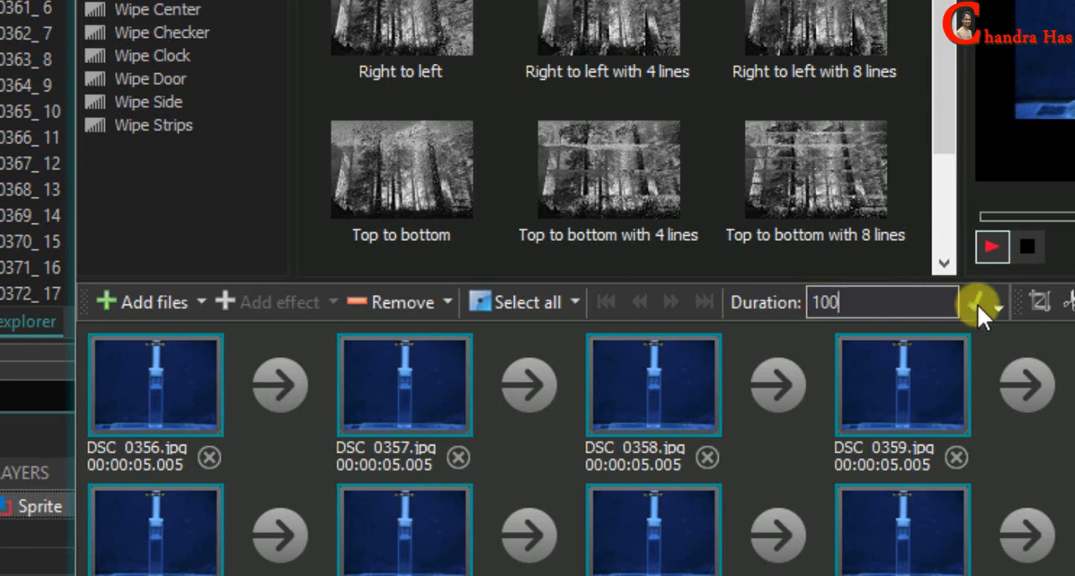
pyautogui.click(978, 302)
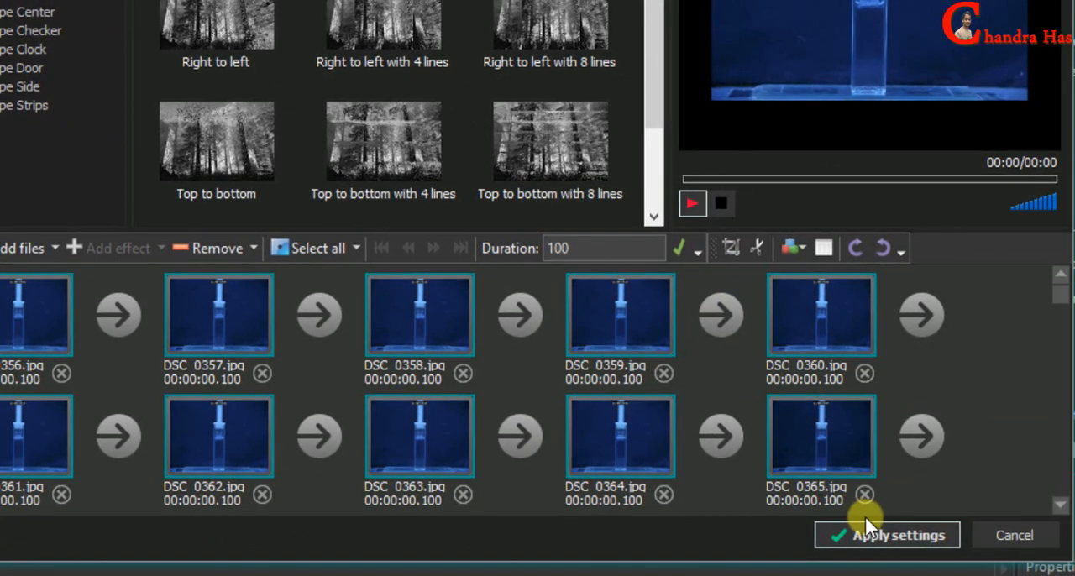
pyautogui.click(886, 535)
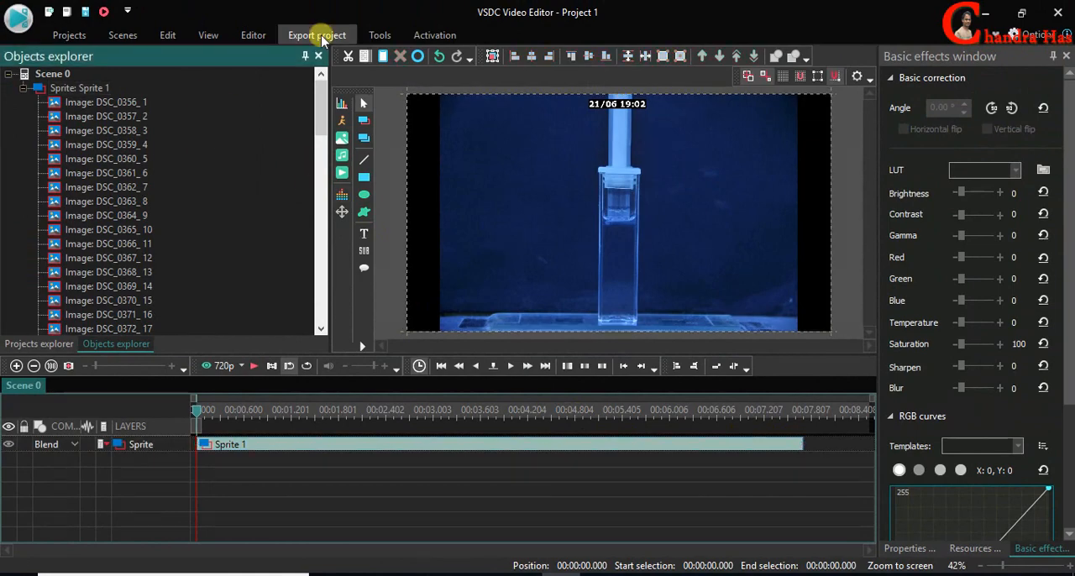
# Set the output file to Project 1.wmv in the img-timestamp folder
pyautogui.click(317, 34)
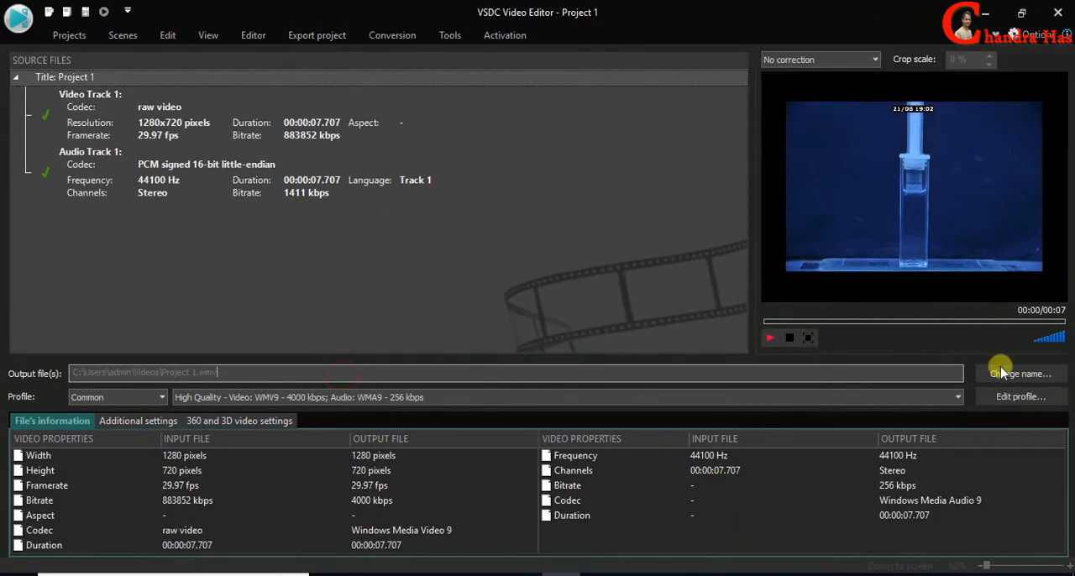
pyautogui.click(1021, 372)
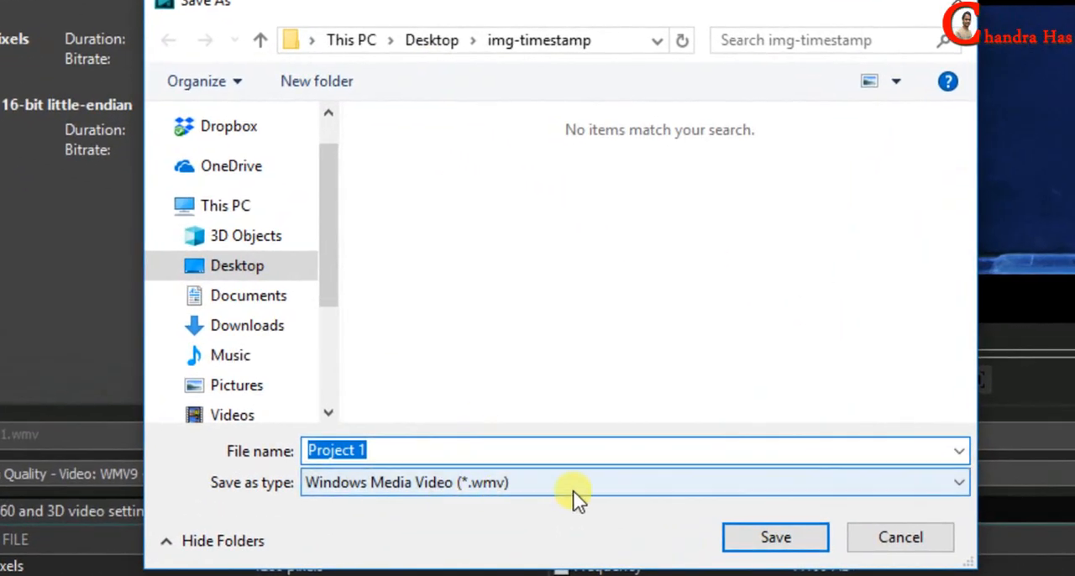
pyautogui.click(774, 538)
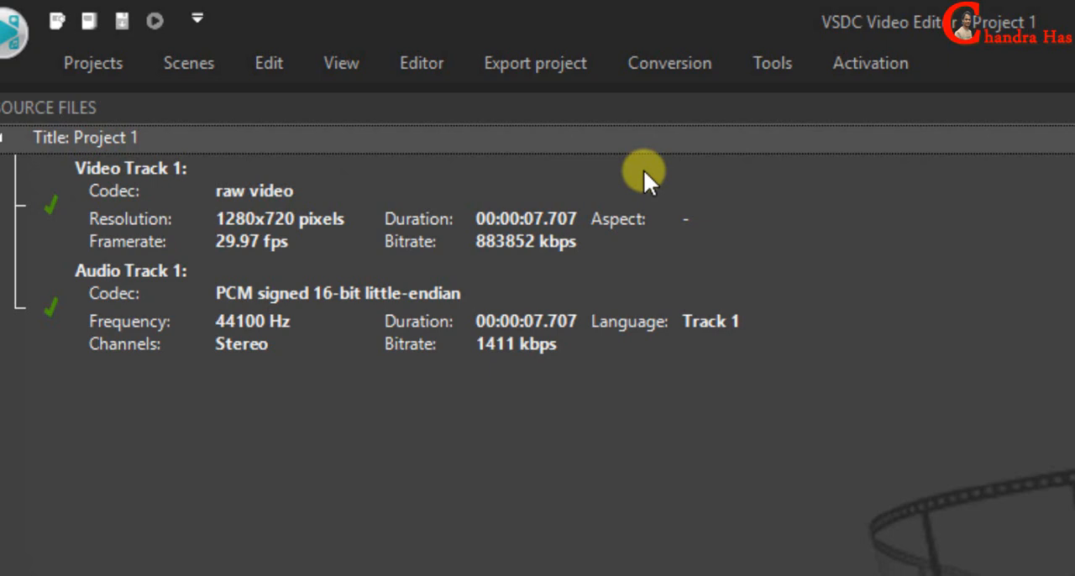
# Export the project without premium features and dismiss the completion message
pyautogui.click(534, 63)
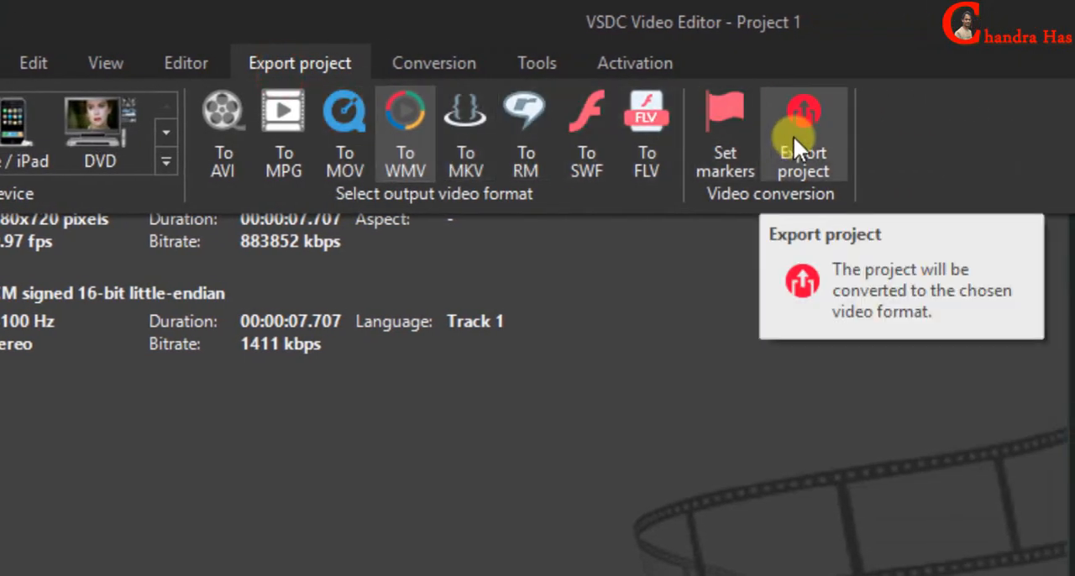
pyautogui.click(802, 135)
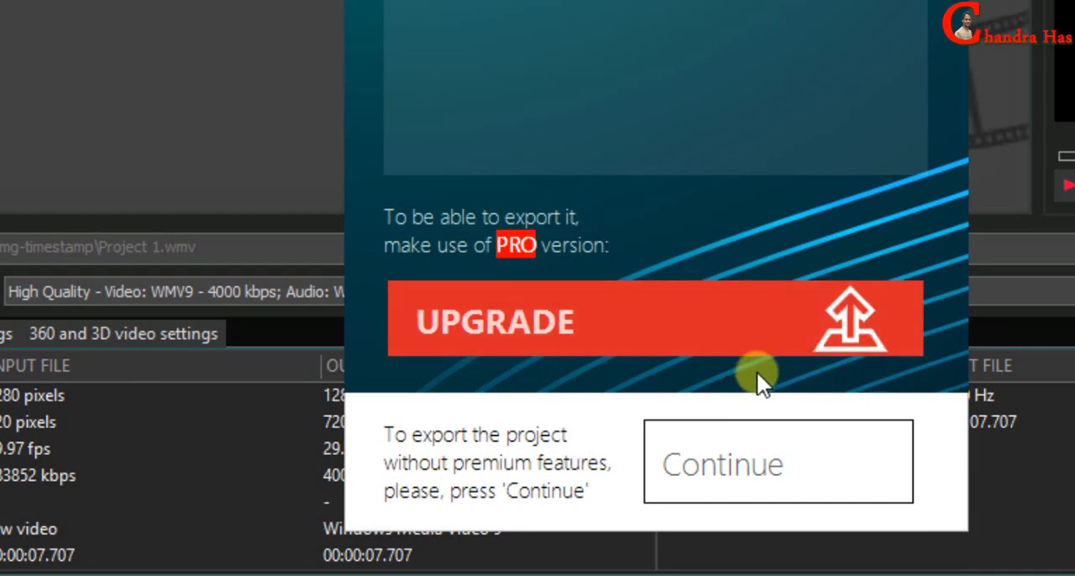
pyautogui.click(776, 462)
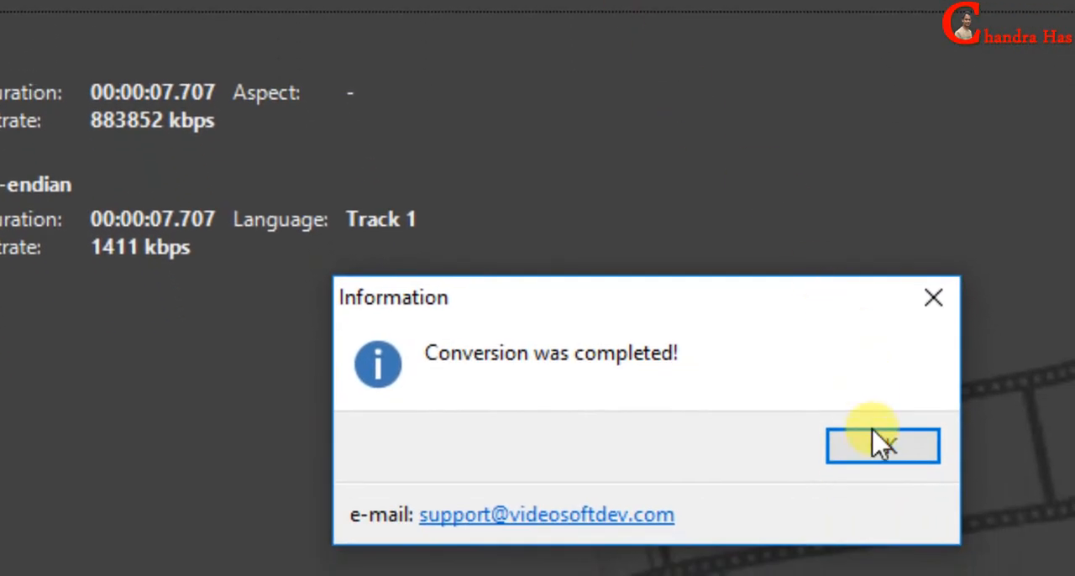
pyautogui.click(882, 445)
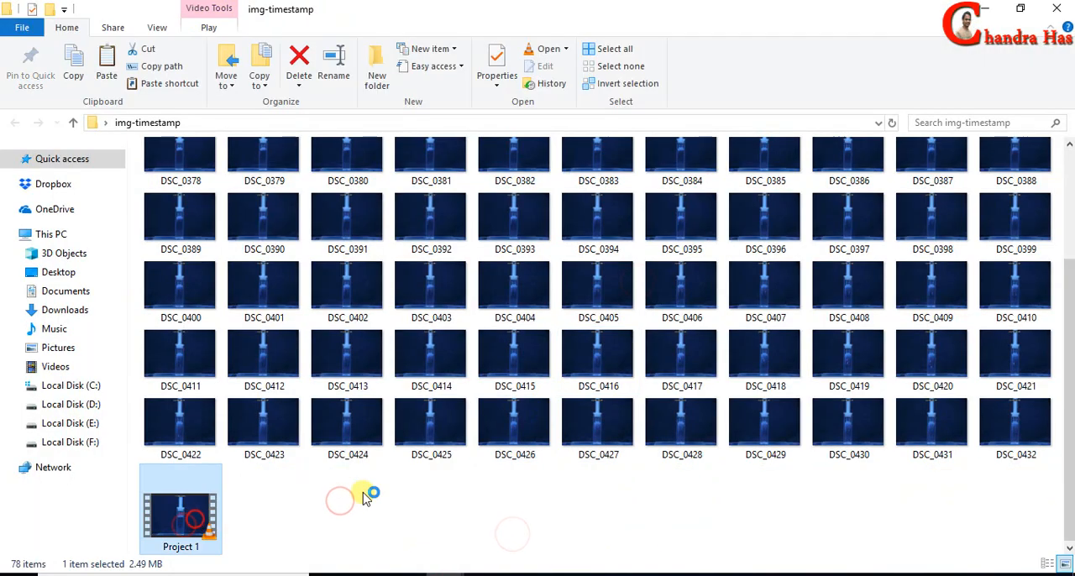
# Play Project 1.wmv from the img-timestamp folder
pyautogui.doubleClick(180, 508)
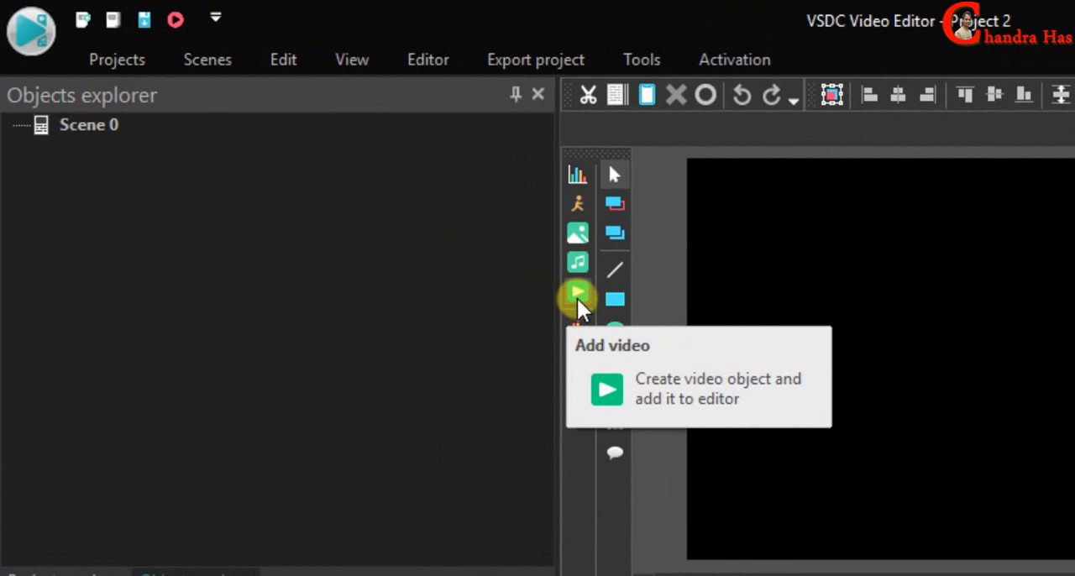
# Import Project 1.wmv into Project 2 and duplicate the clip onto a second layer
pyautogui.click(578, 295)
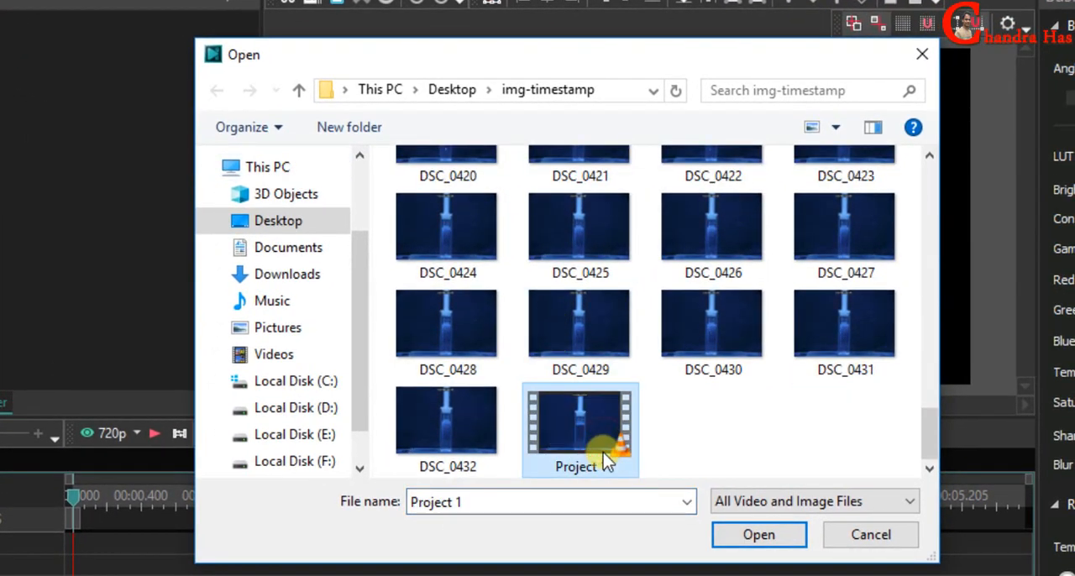
pyautogui.click(758, 534)
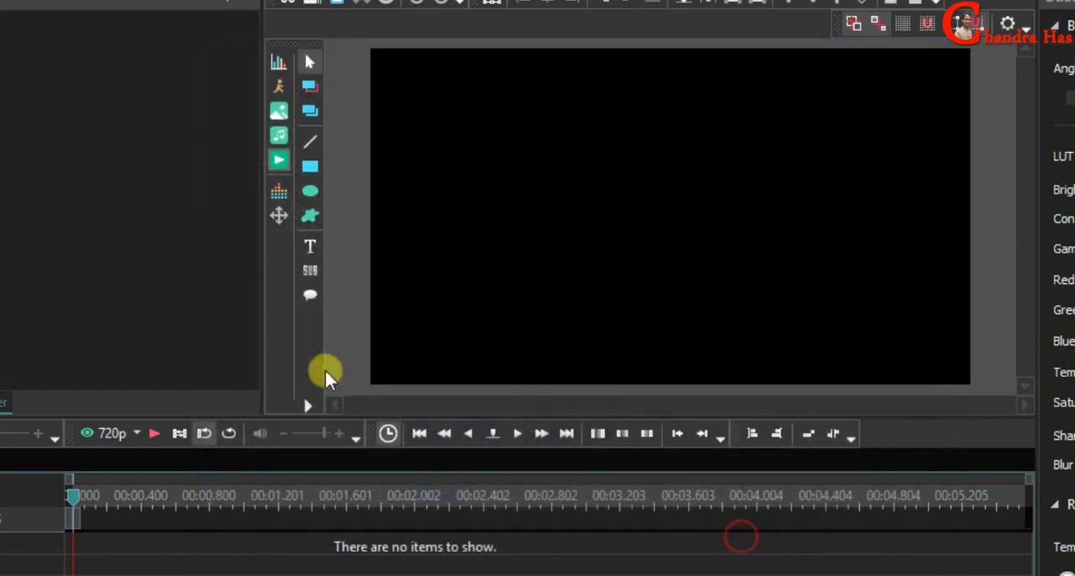
pyautogui.moveTo(752, 450)
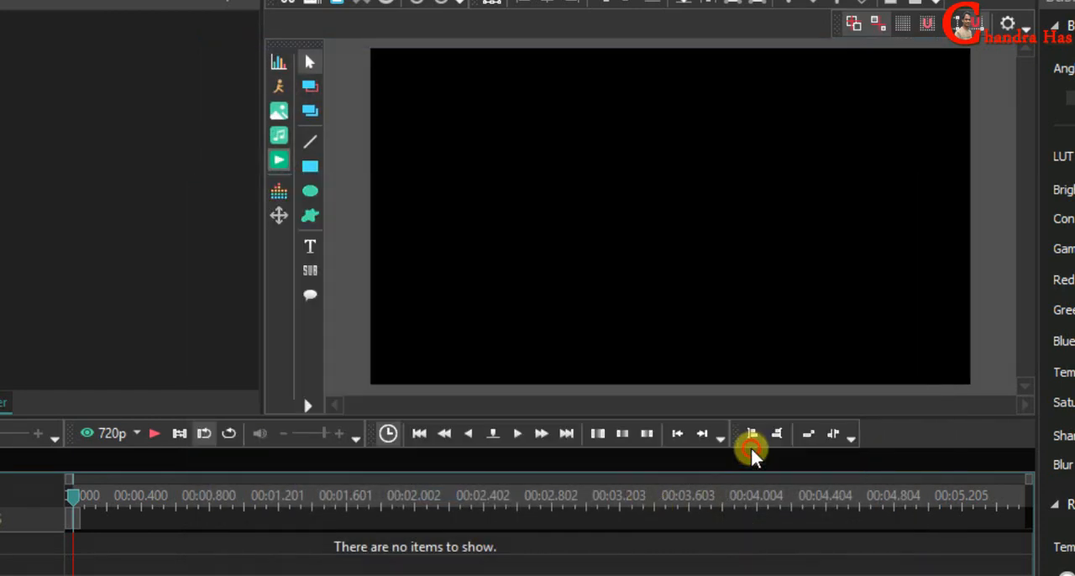
pyautogui.click(751, 433)
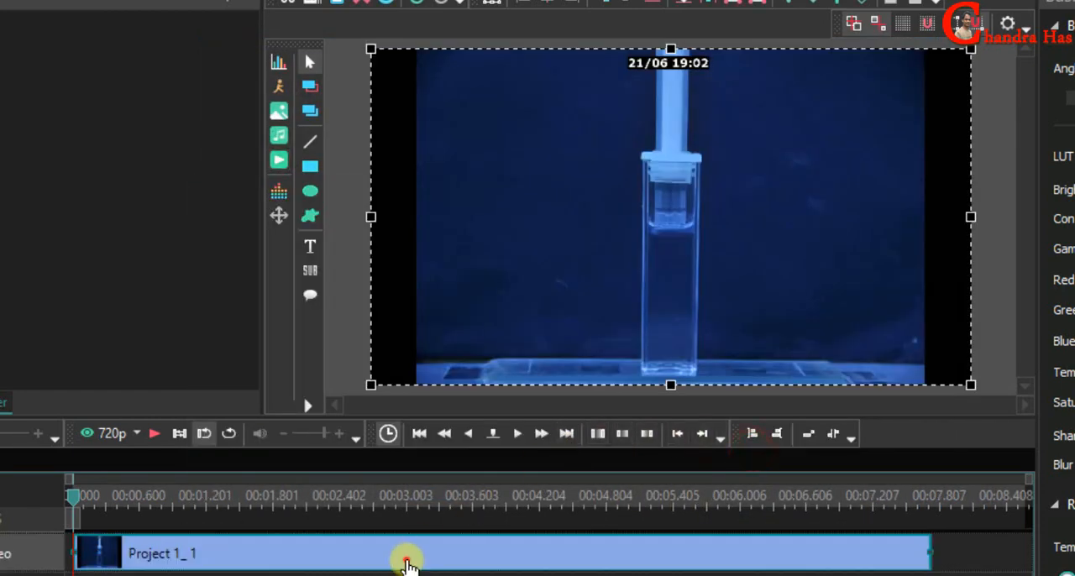
pyautogui.rightClick(405, 559)
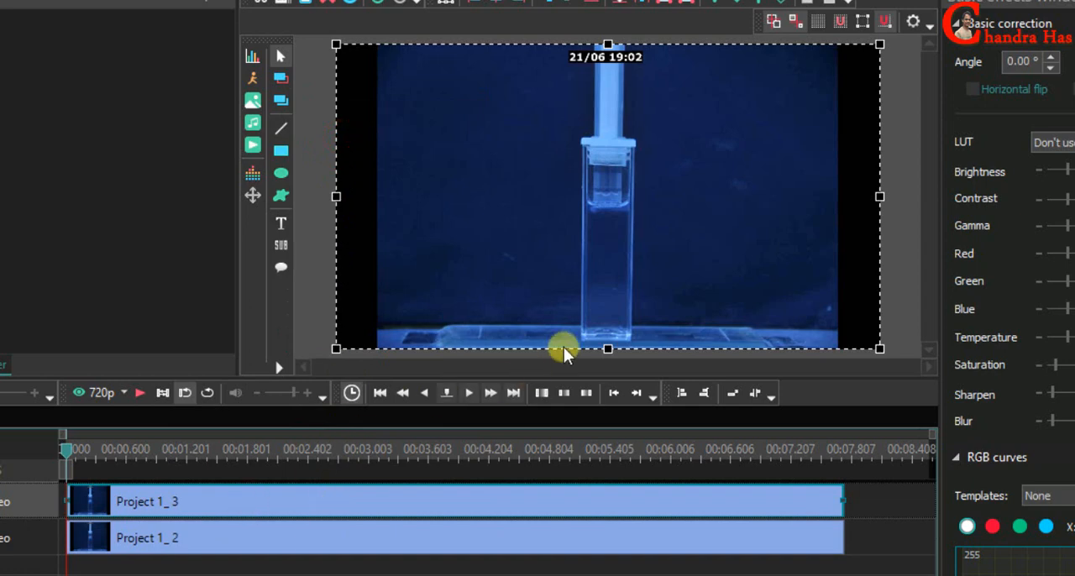
# Crop the top video layer down to the timestamp strip
pyautogui.click(216, 60)
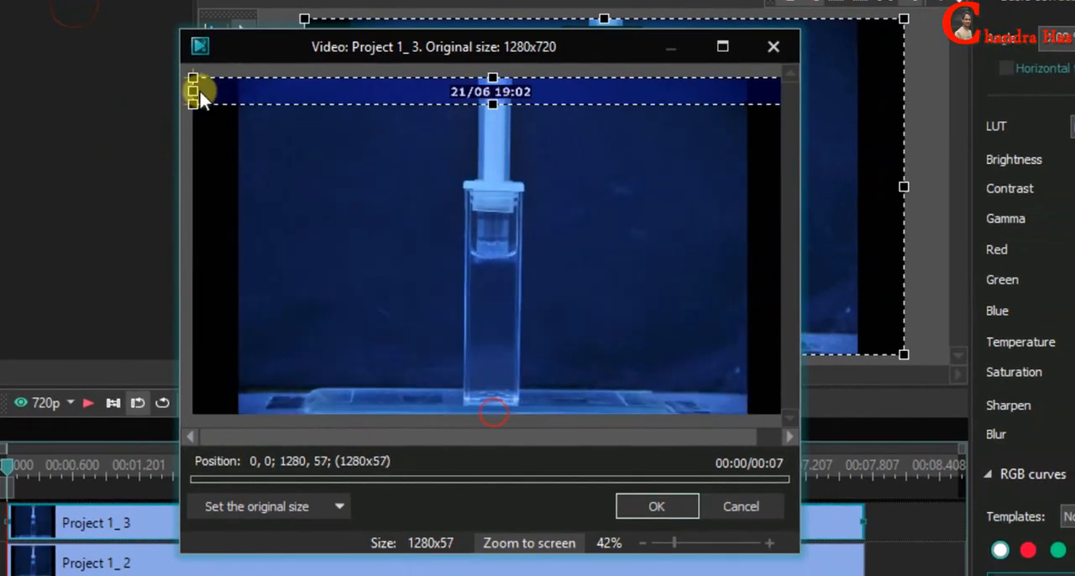
pyautogui.moveTo(202, 92); pyautogui.dragTo(399, 84)
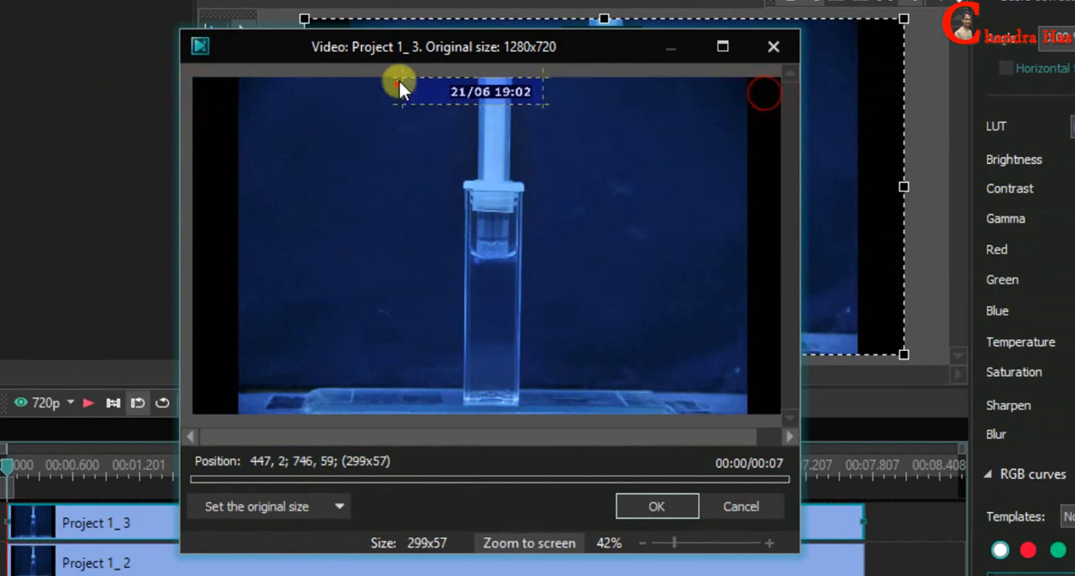
pyautogui.click(656, 506)
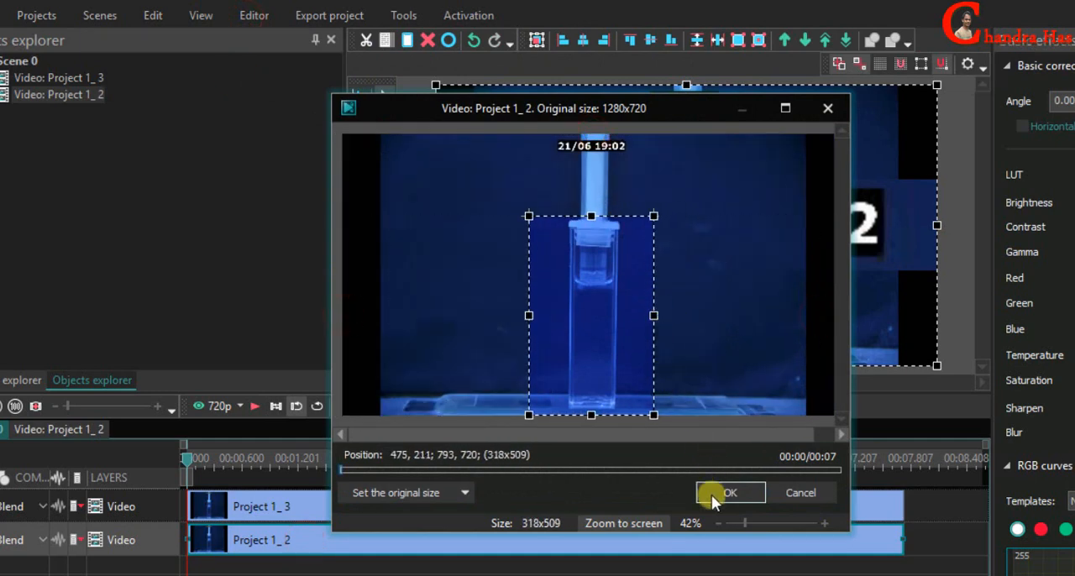
# Crop the bottom layer to the cuvette, then shrink the timestamp and move it above it
pyautogui.click(729, 493)
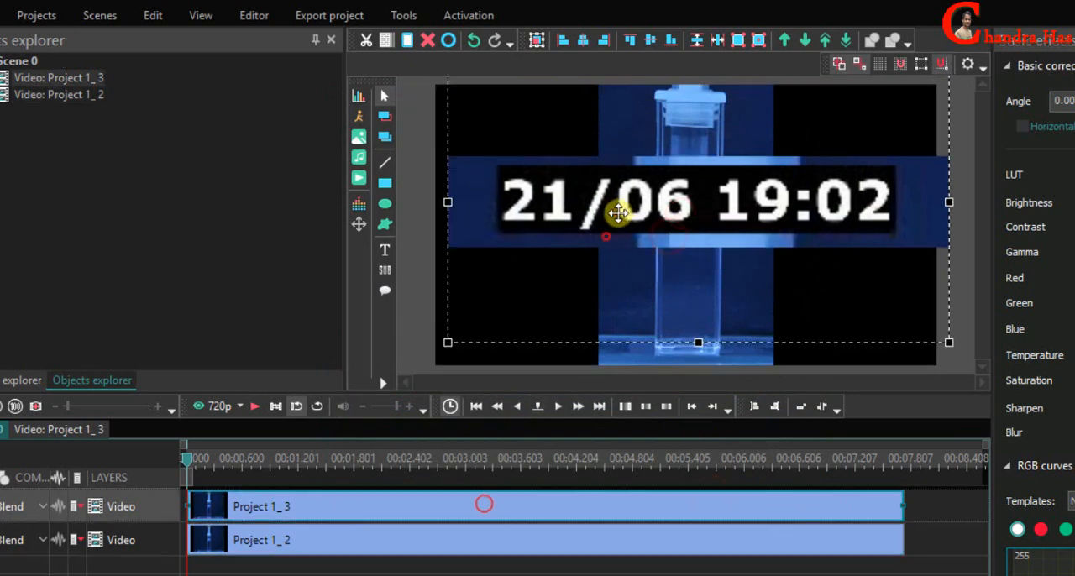
pyautogui.moveTo(618, 212); pyautogui.dragTo(672, 126)
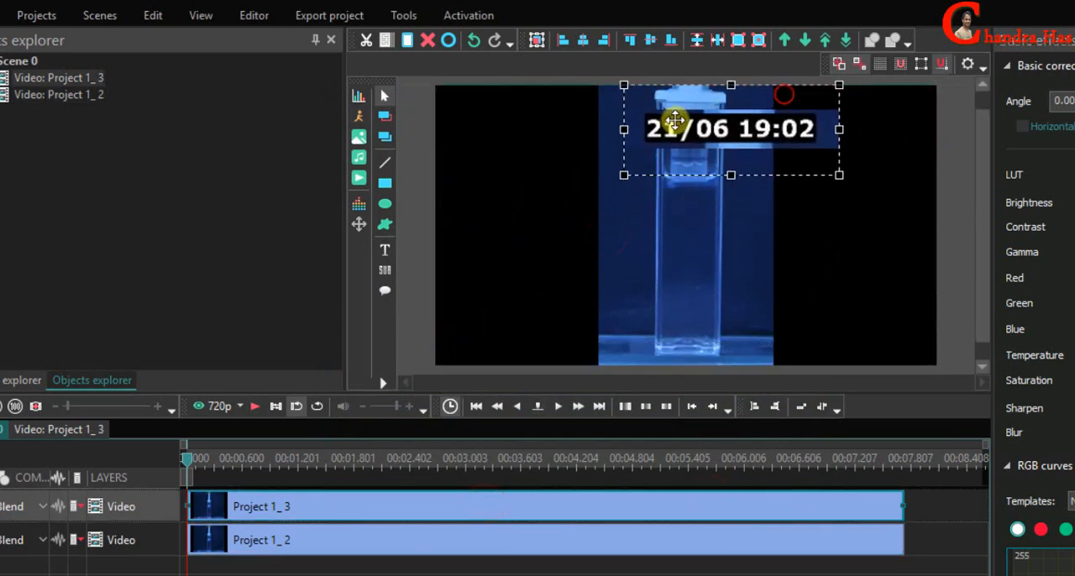
pyautogui.moveTo(731, 128); pyautogui.dragTo(689, 102)
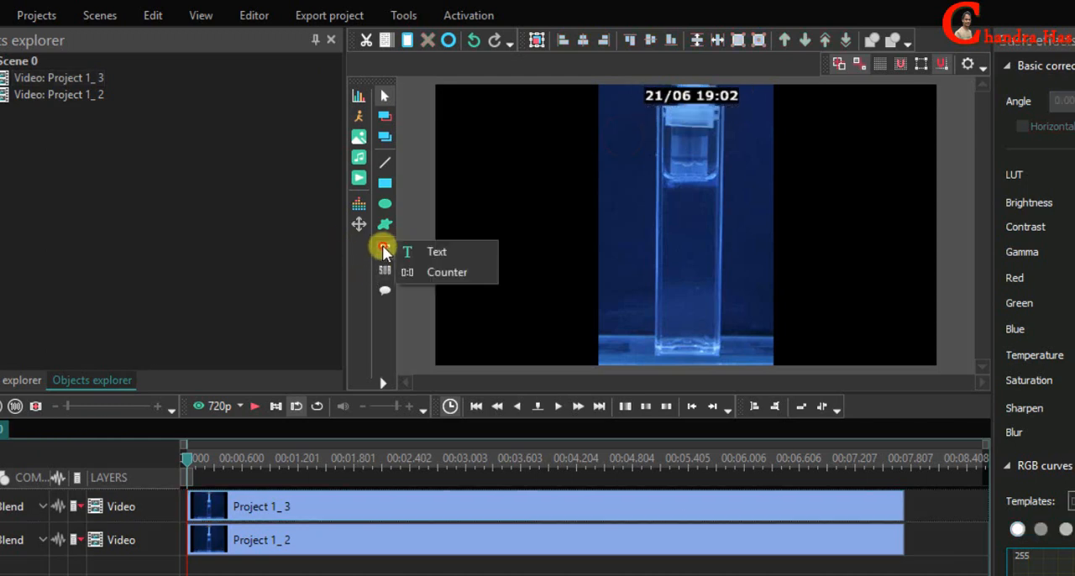
# Add the caption 'Time-lapse video of liposome formation' in red on a yellow highlight
pyautogui.click(436, 251)
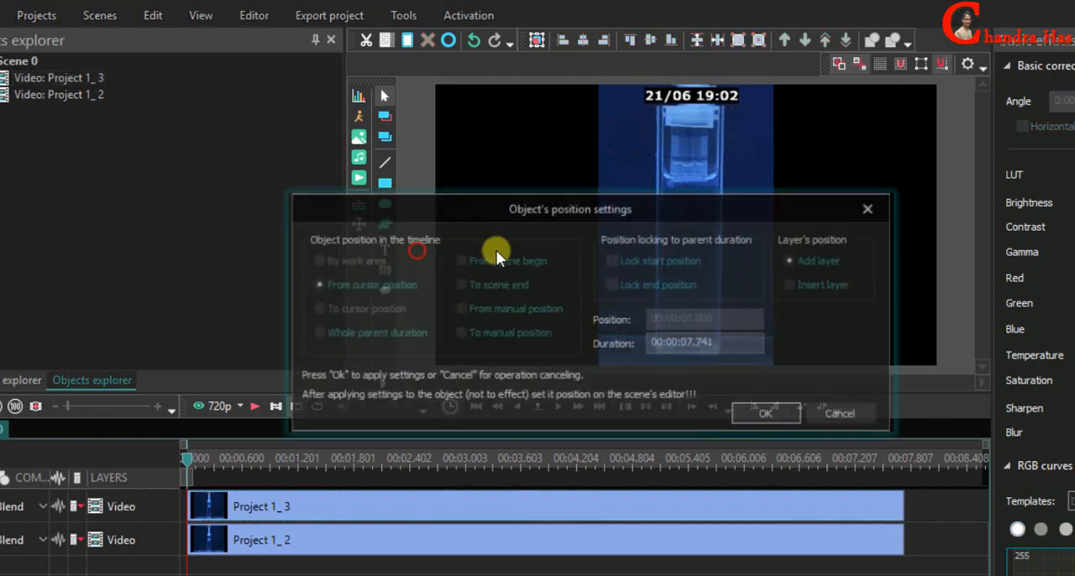
pyautogui.click(765, 413)
pyautogui.write('Time-lapse video of liposome formation')
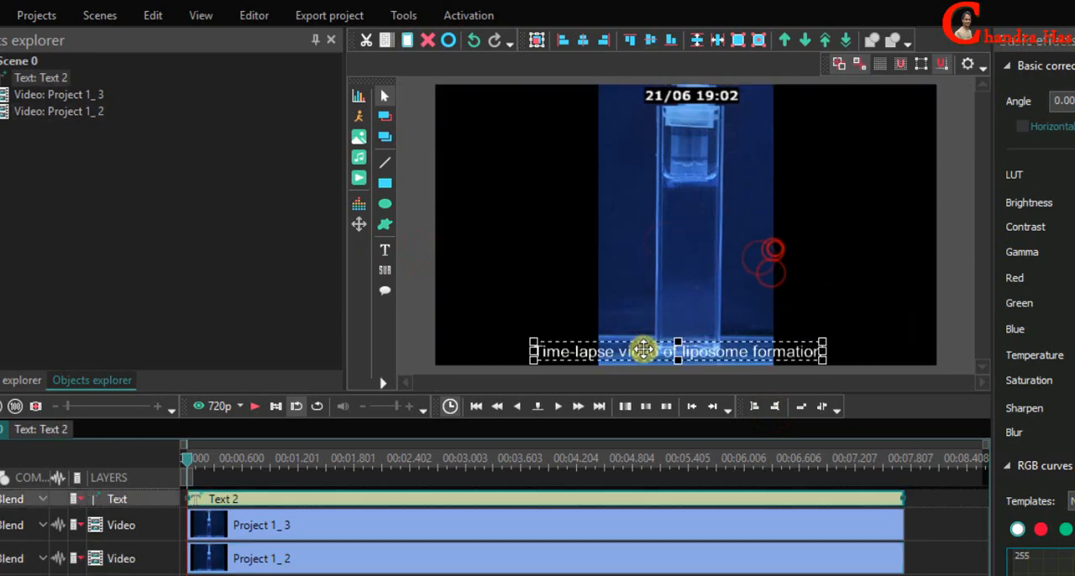
pyautogui.click(254, 15)
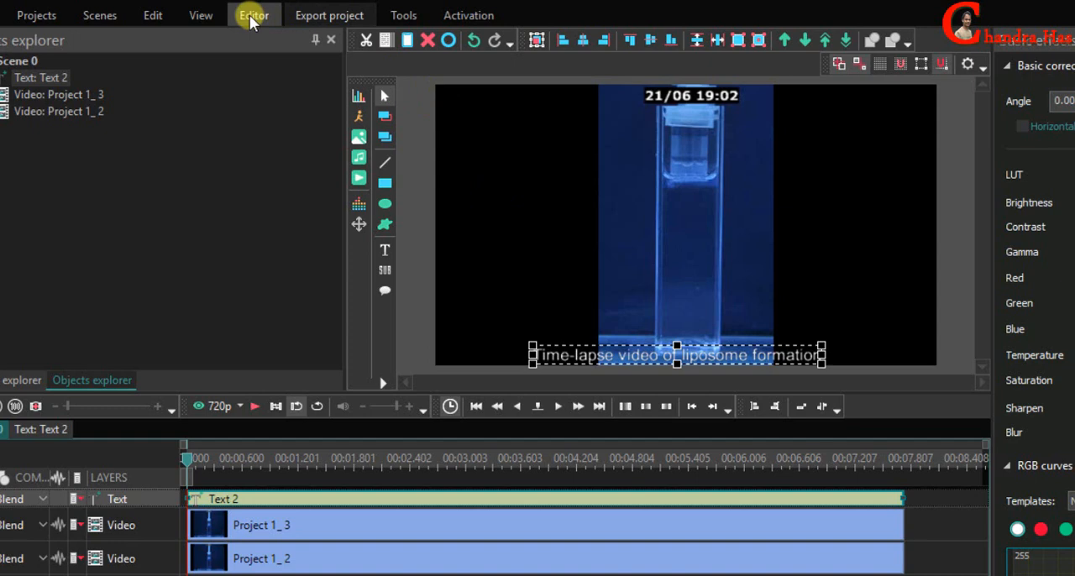
pyautogui.click(253, 15)
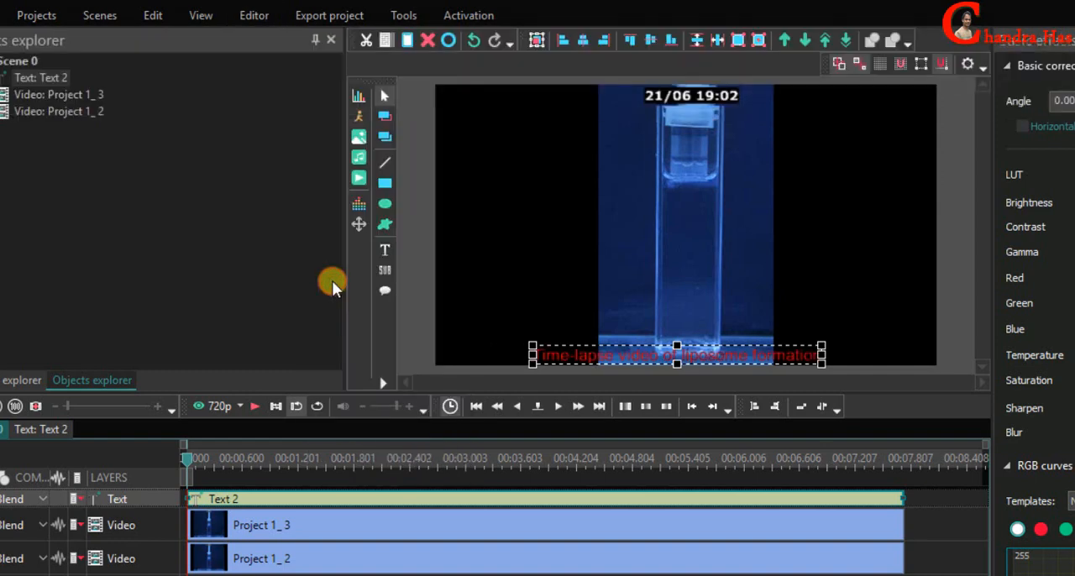
pyautogui.click(254, 15)
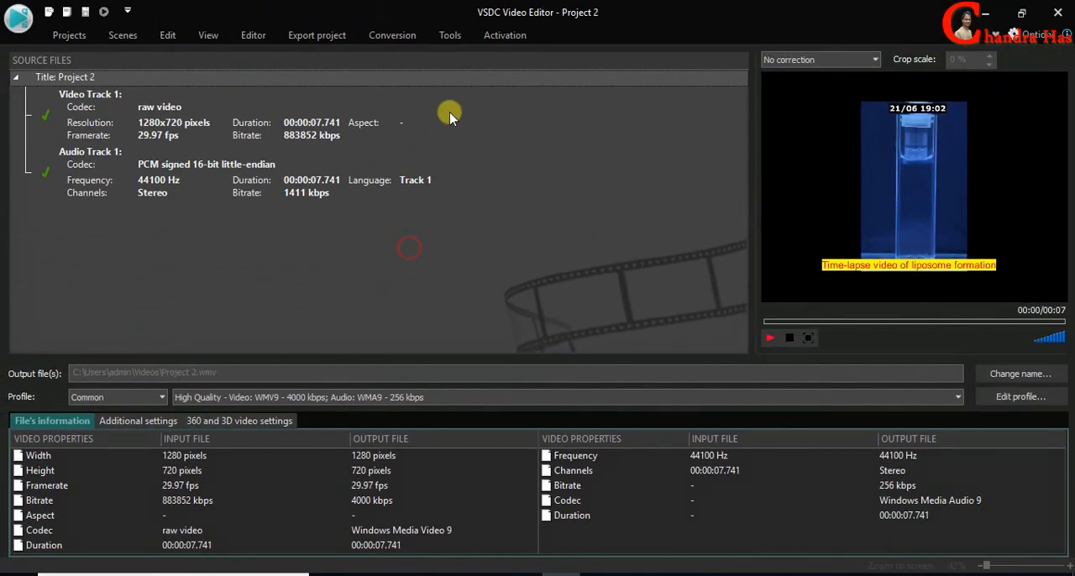
# Export Project 2 as a WMV video
pyautogui.click(317, 34)
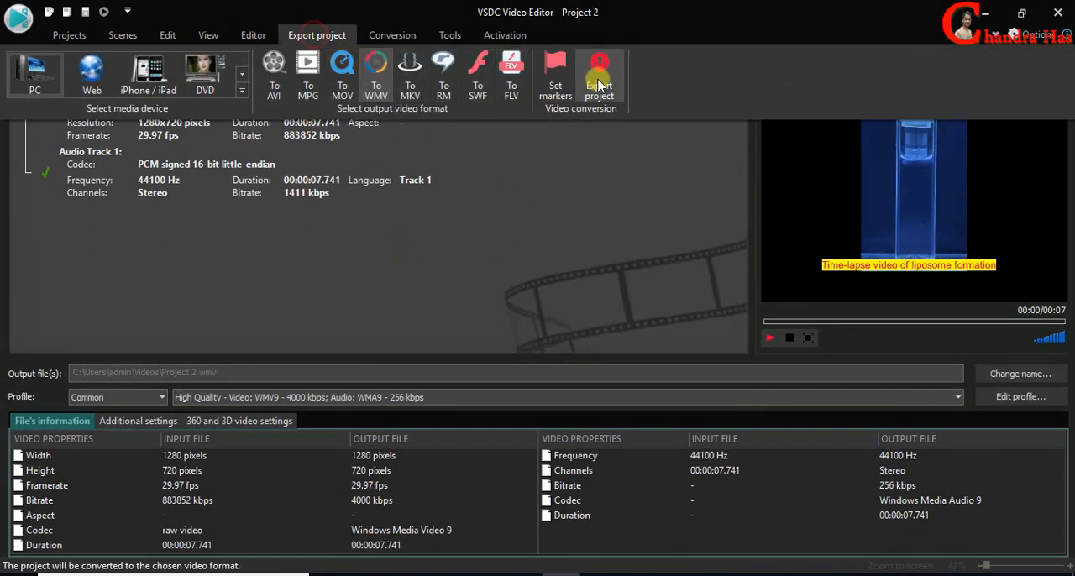
pyautogui.click(599, 76)
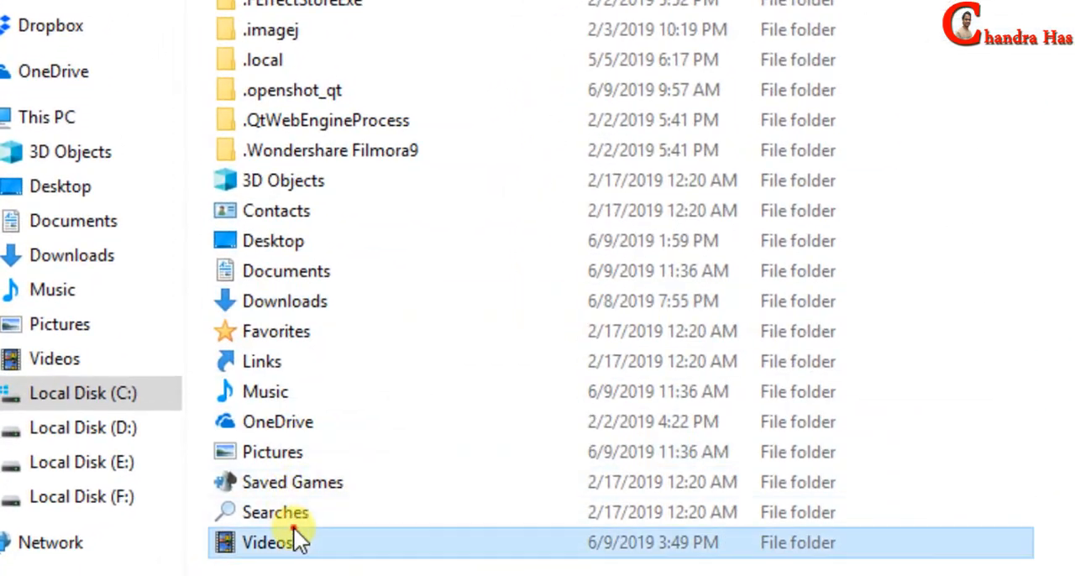
# Play the exported Project 2 video from the Videos folder in VLC
pyautogui.doubleClick(267, 542)
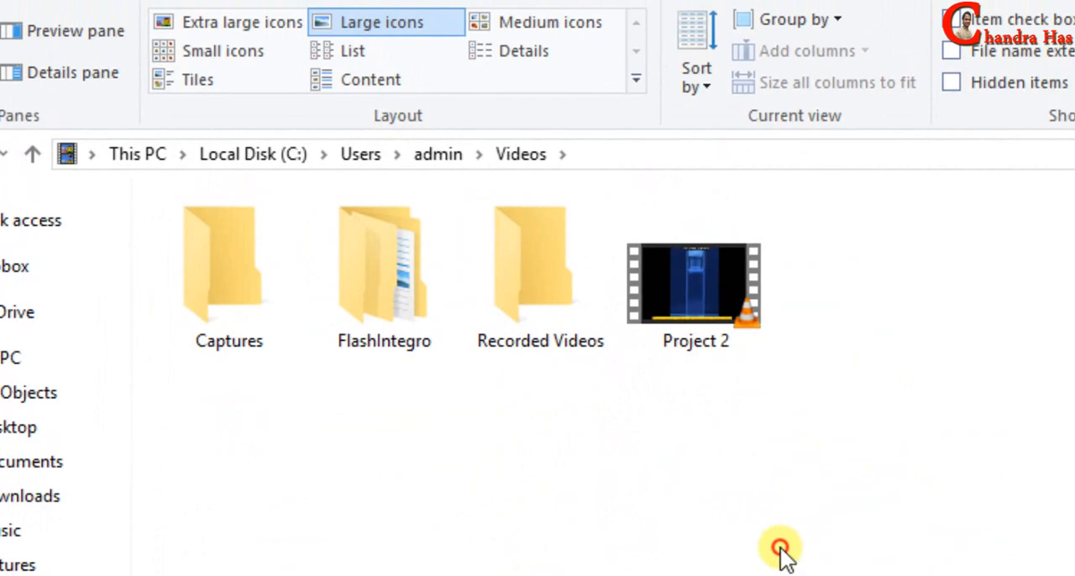
pyautogui.doubleClick(693, 285)
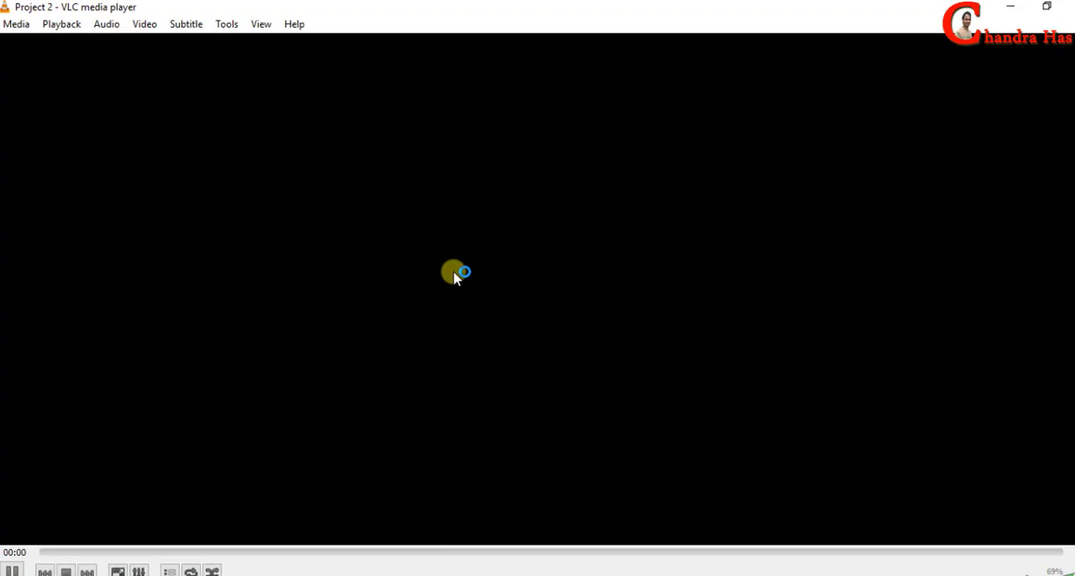